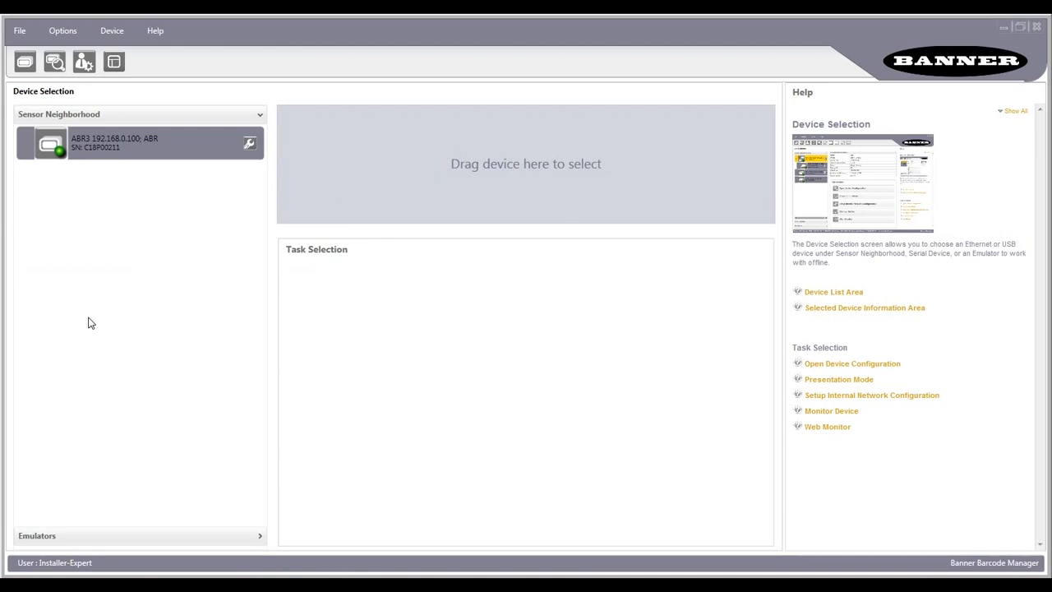
- Select the ABR reader at 192.168.0.100 and start opening a device configuration
click(134, 145)
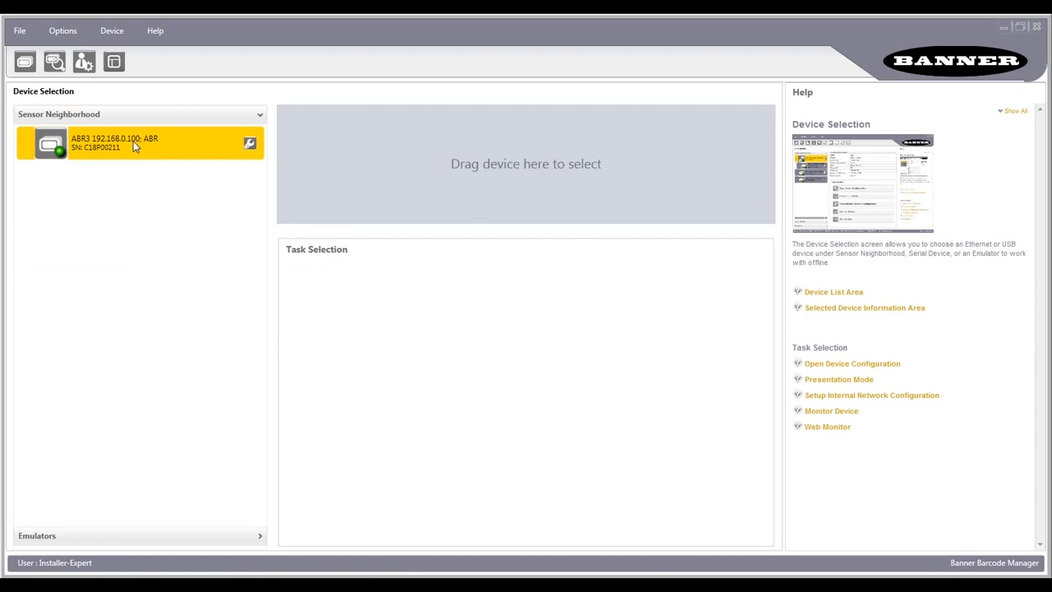
mouse_move(349, 158)
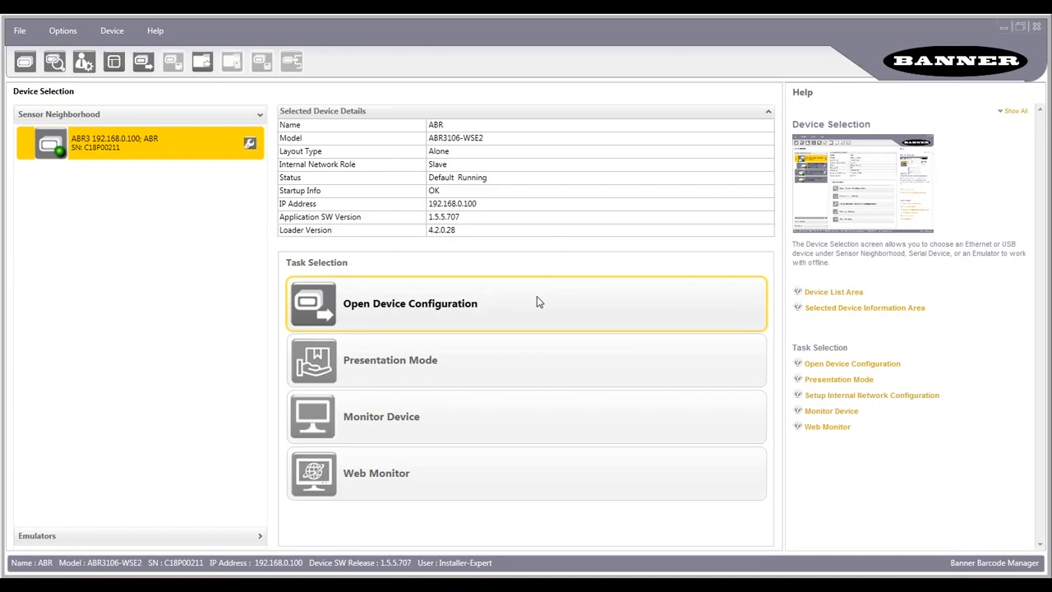
click(411, 303)
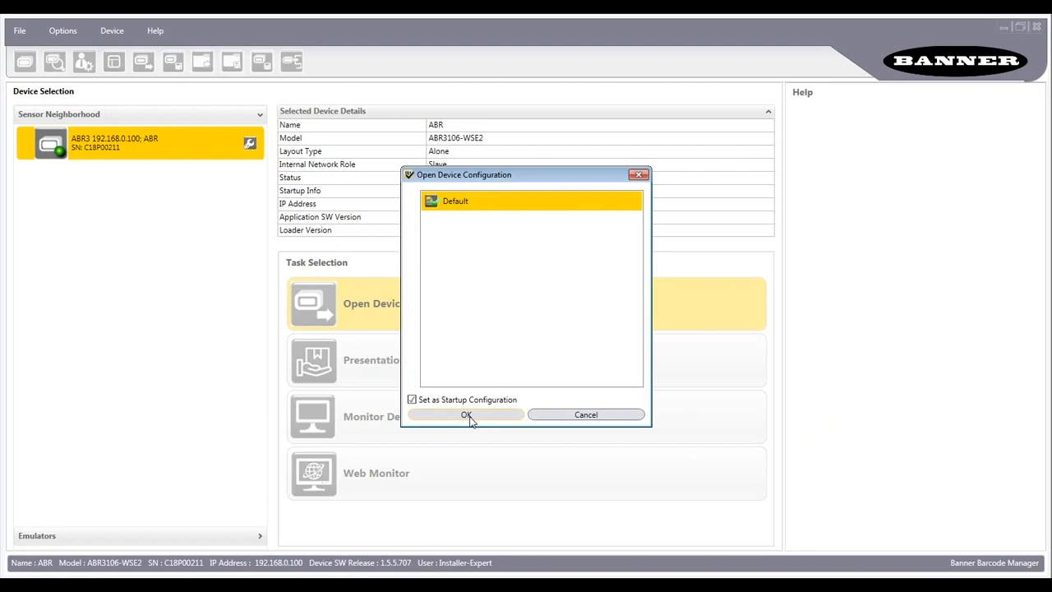
- Confirm the Default configuration and switch to its Data Formatting step
click(467, 414)
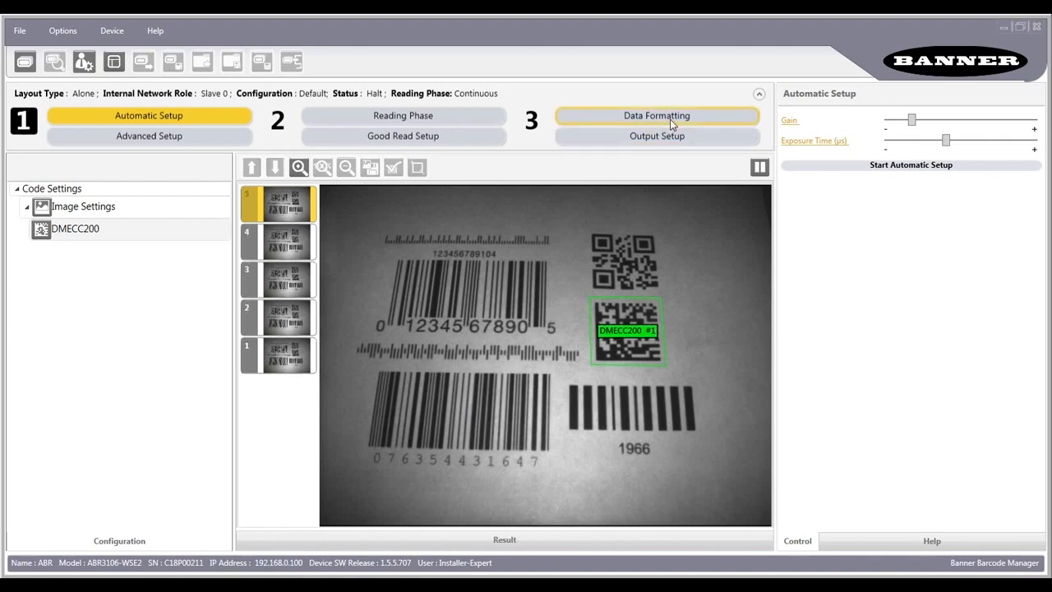
click(657, 115)
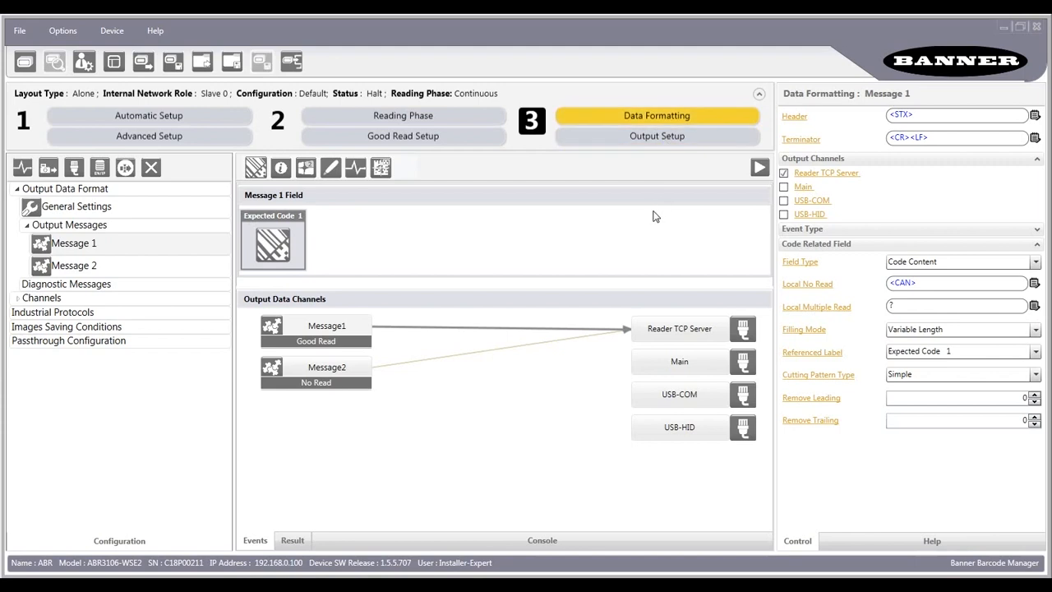
mouse_move(429, 572)
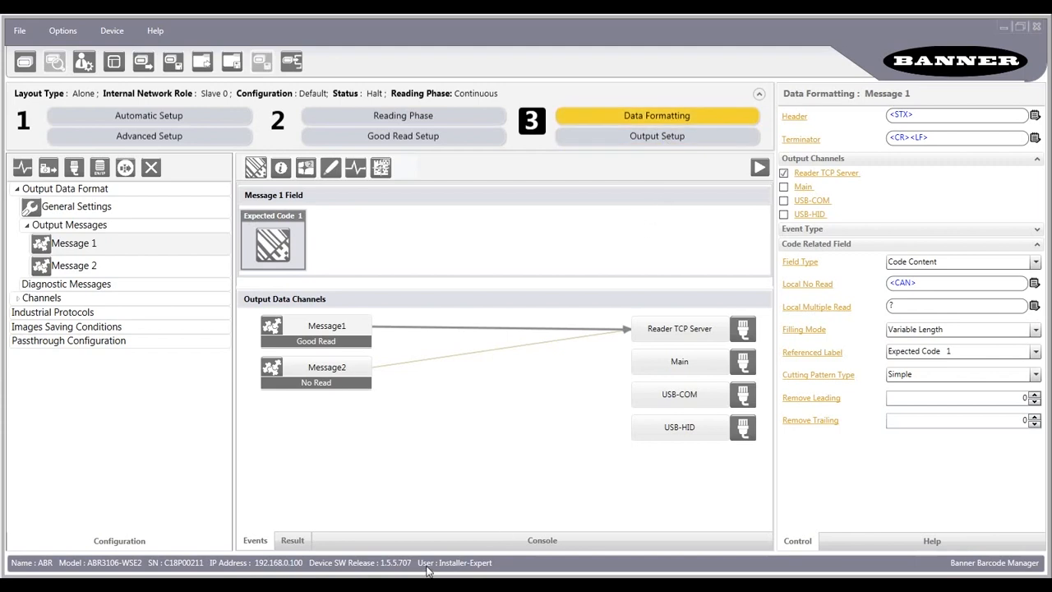
mouse_move(473, 563)
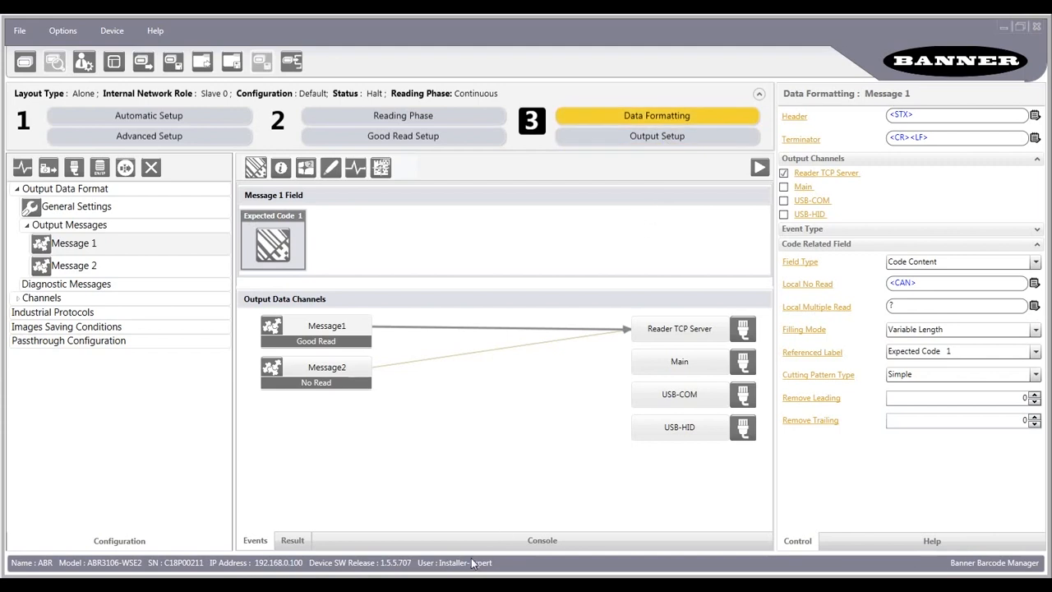
mouse_move(99, 167)
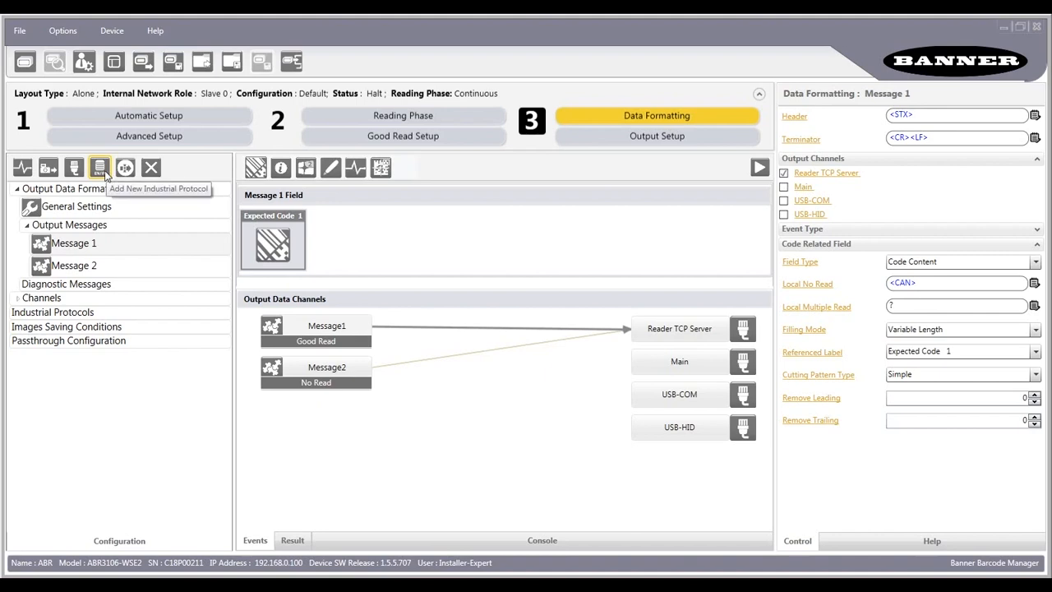
- Add the Ethernet/IP industrial protocol and route the output messages to it
click(99, 167)
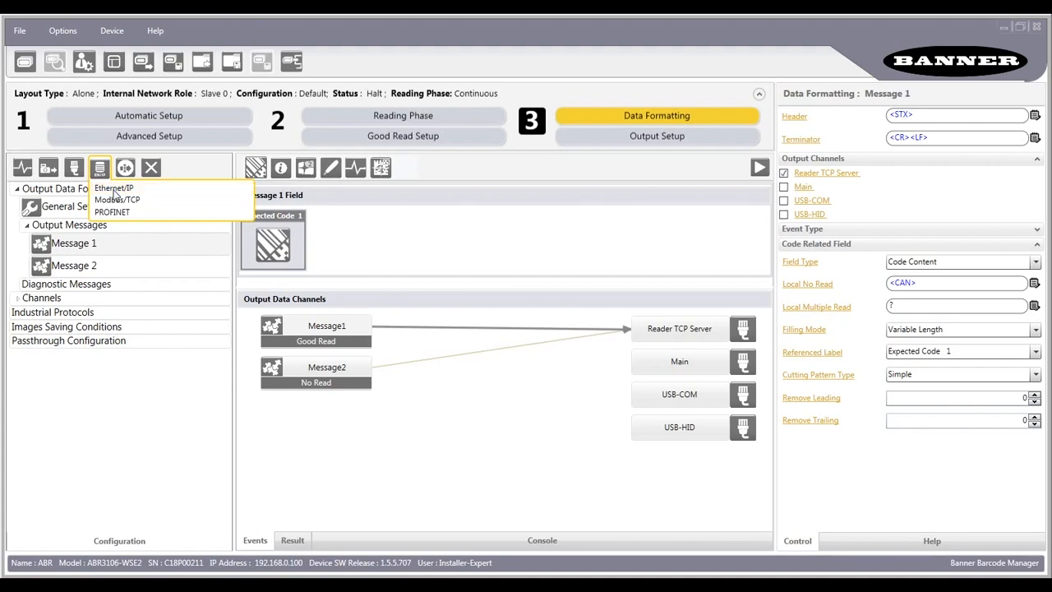
click(113, 187)
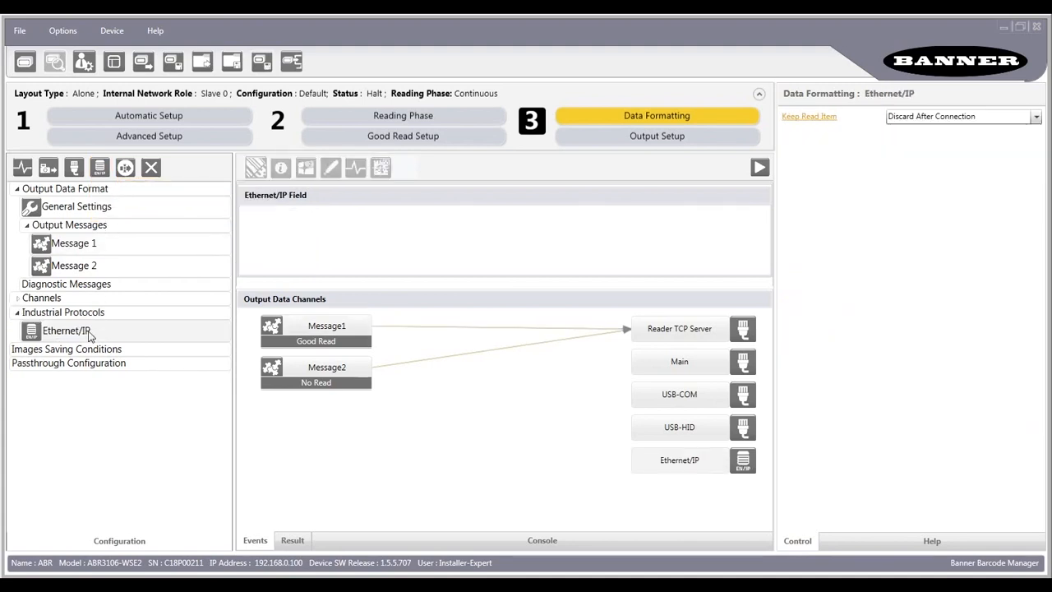
click(72, 244)
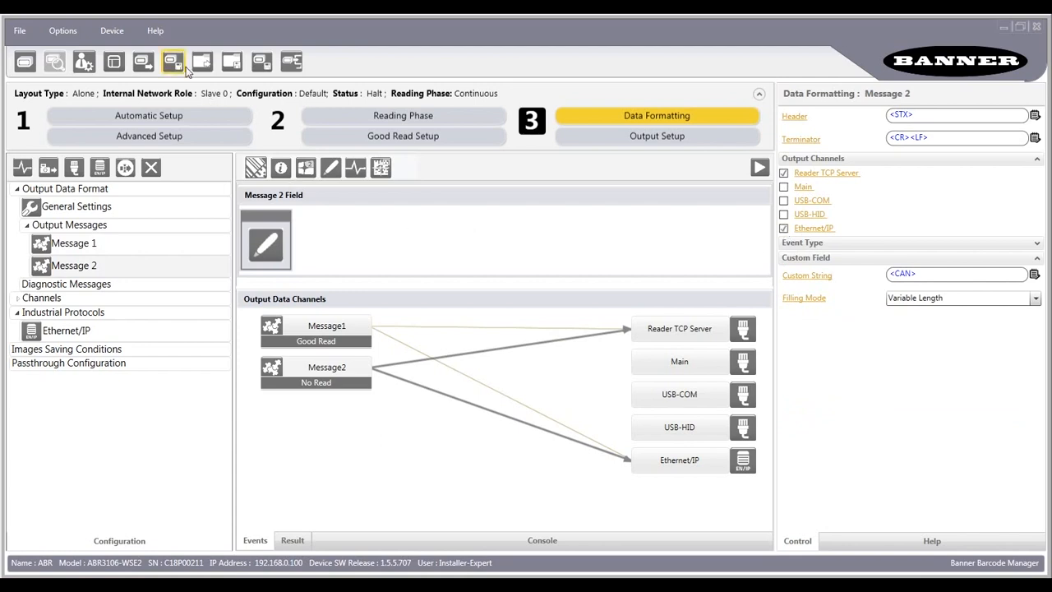
mouse_move(174, 59)
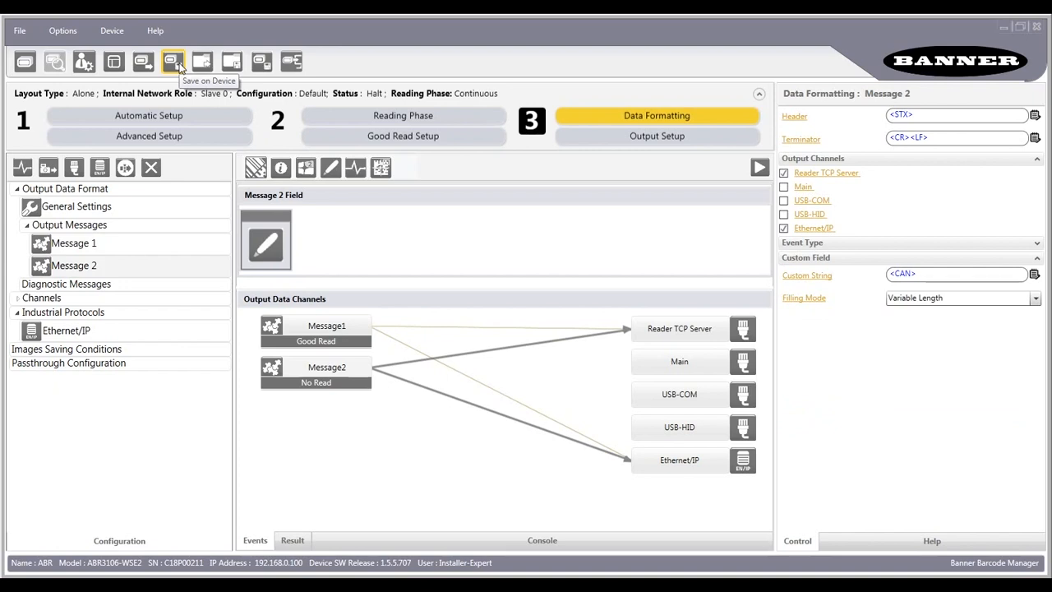
- Save the configuration on the reader as startup configuration named EIP
click(171, 60)
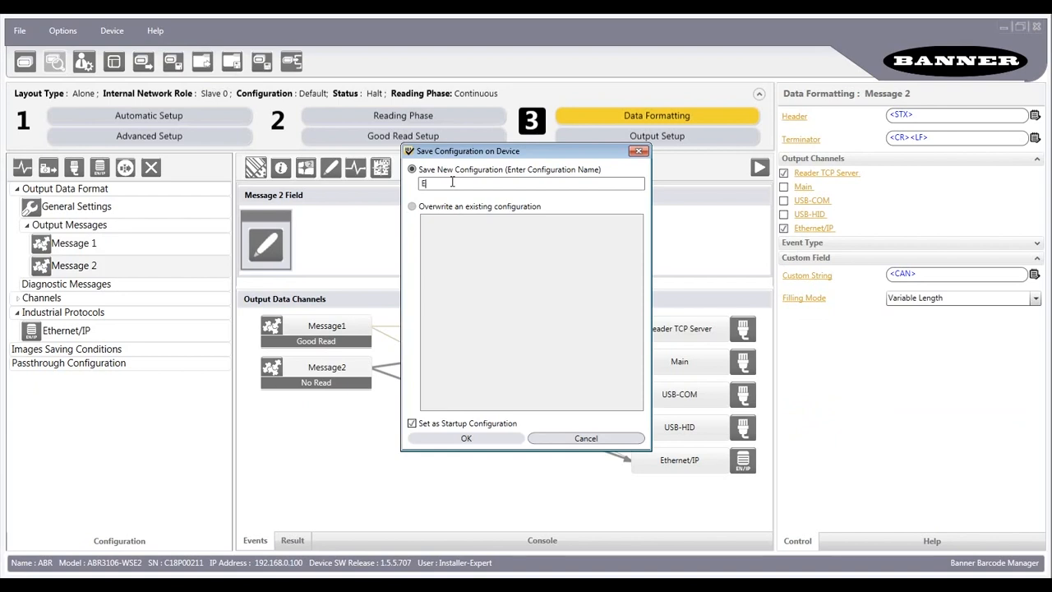
text(IP)
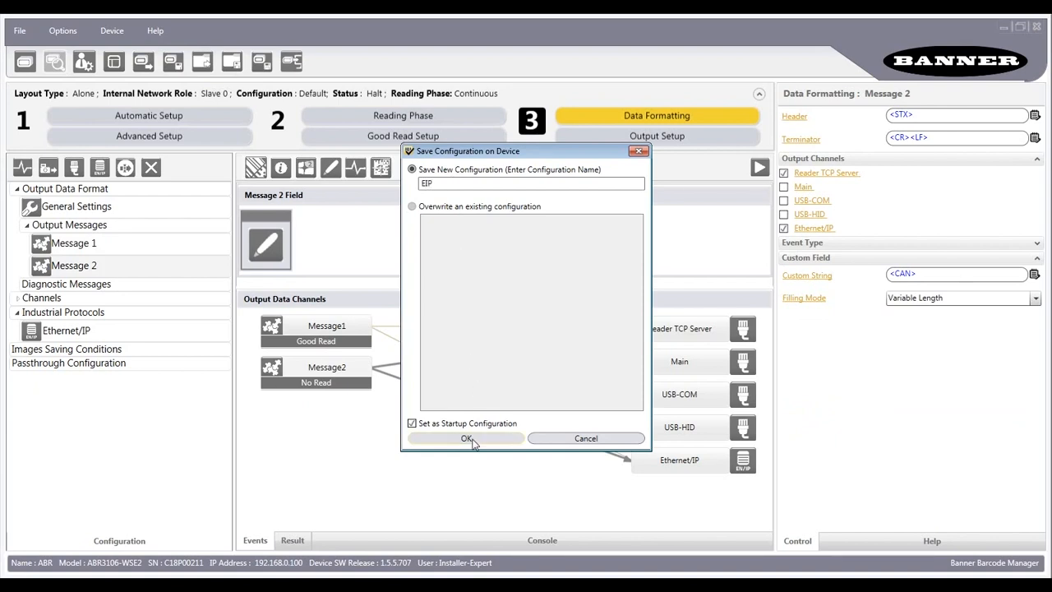
click(465, 437)
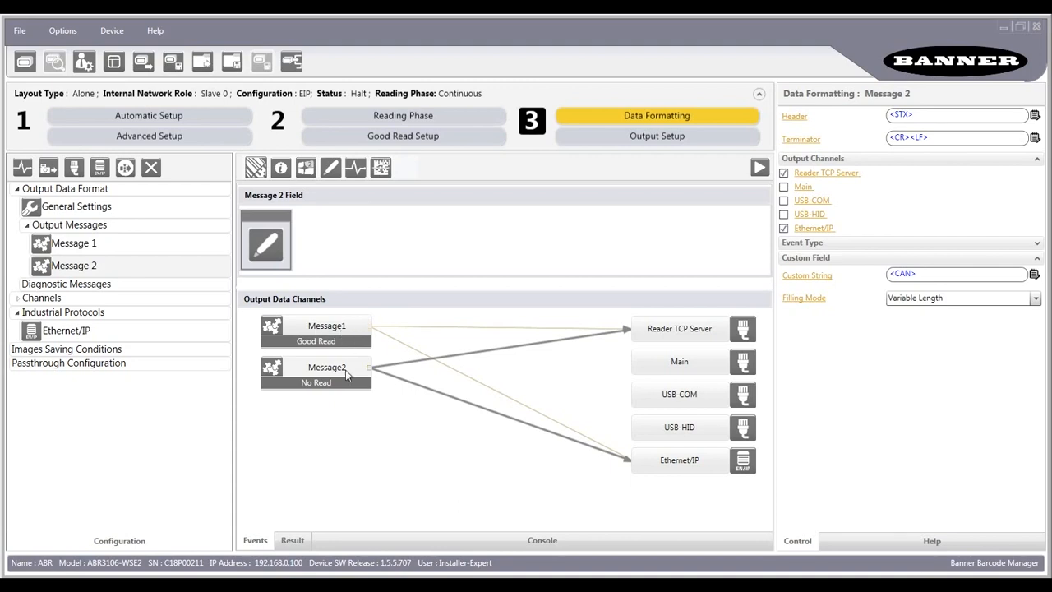
mouse_move(325, 378)
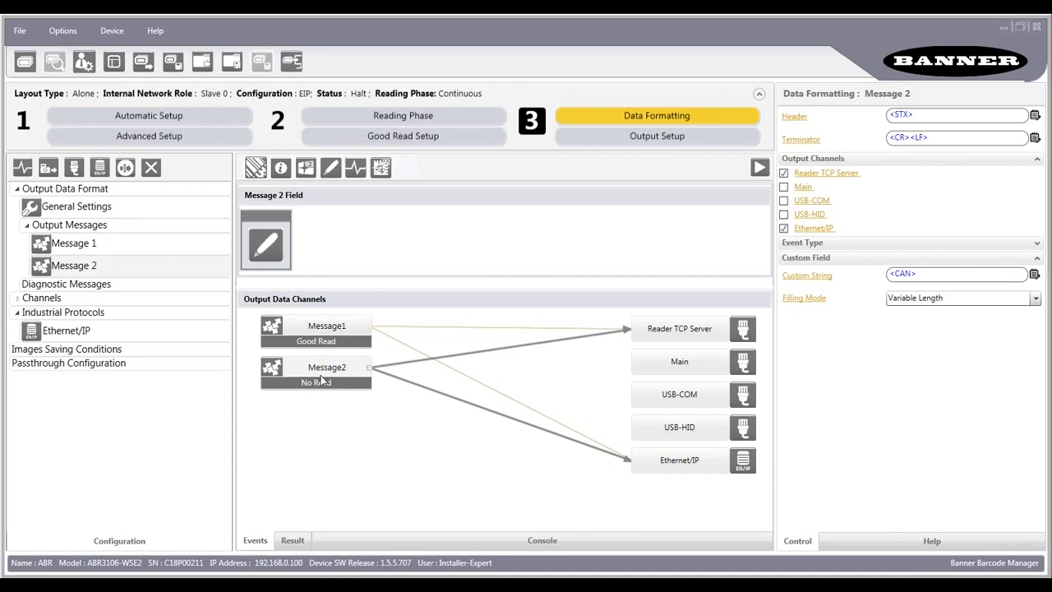
mouse_move(329, 380)
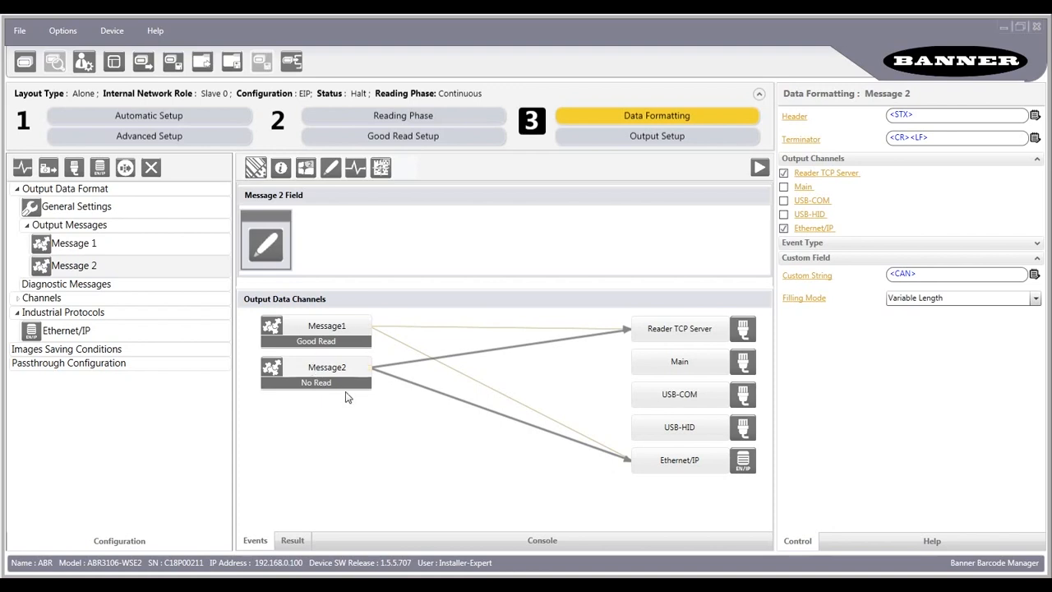
mouse_move(356, 427)
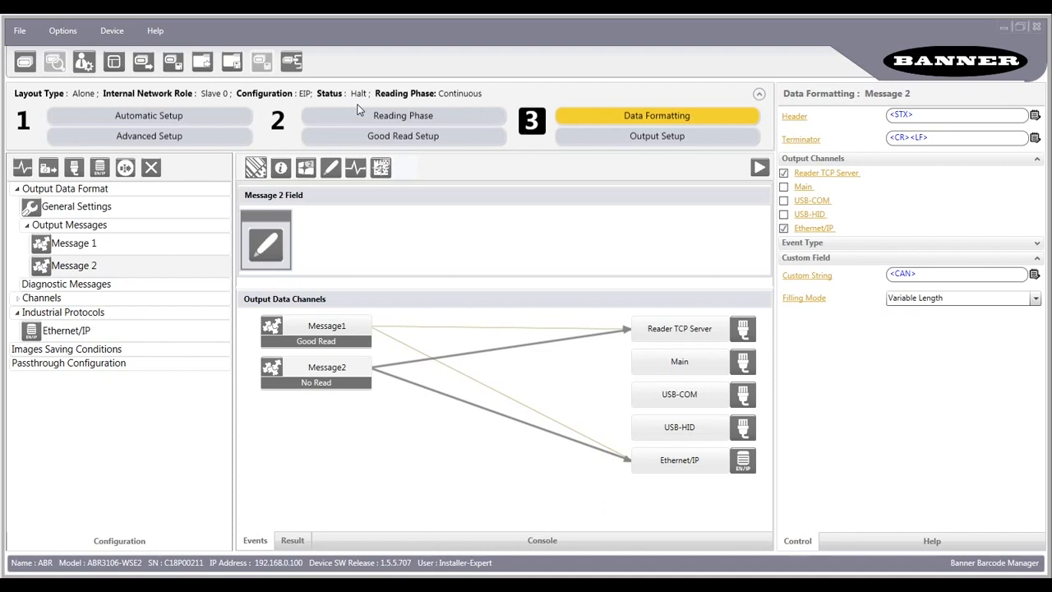
mouse_move(291, 61)
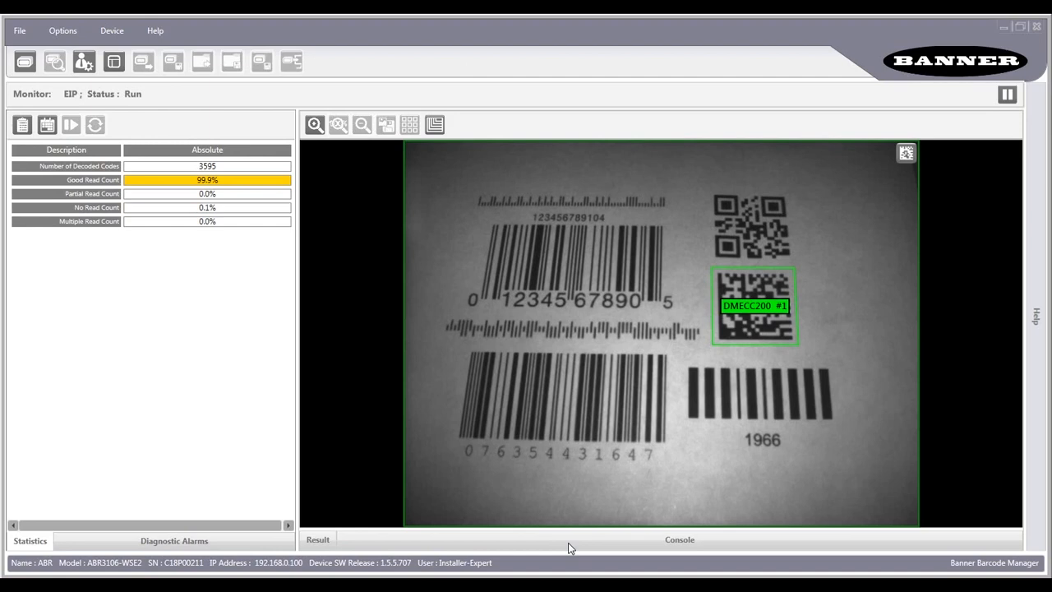
- Leave the reader monitor and switch to the L16 project in Logix Designer
click(680, 539)
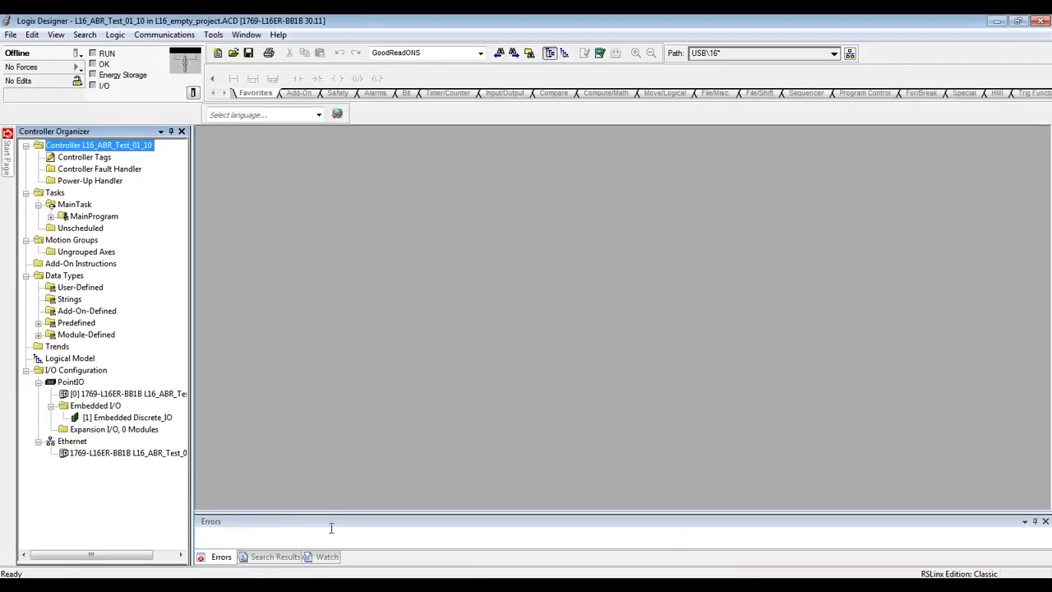
- Expand MainProgram in the Controller Organizer and bring up the Tools menu
click(51, 217)
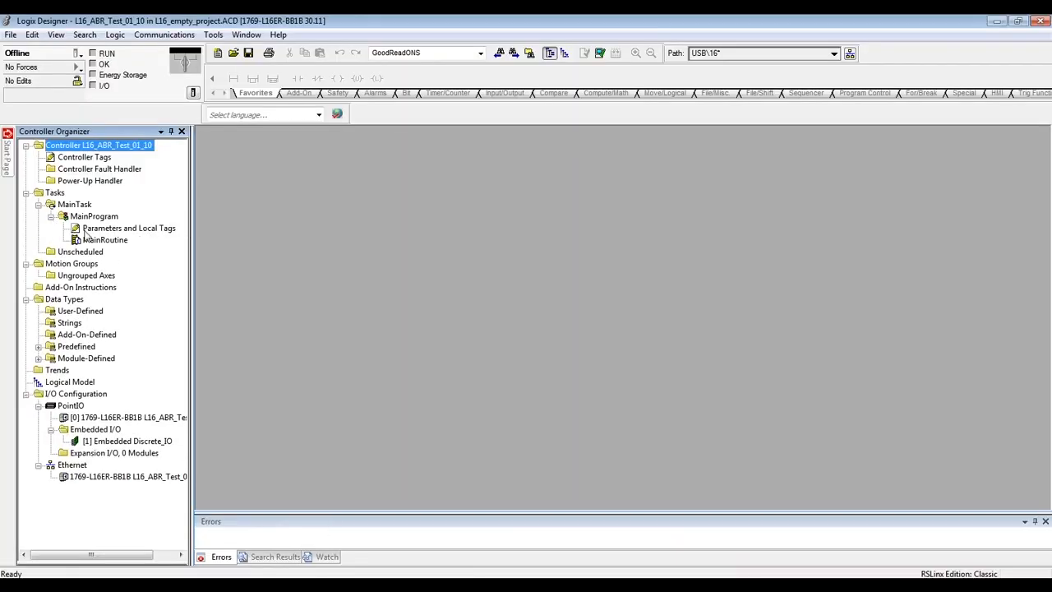
mouse_move(106, 244)
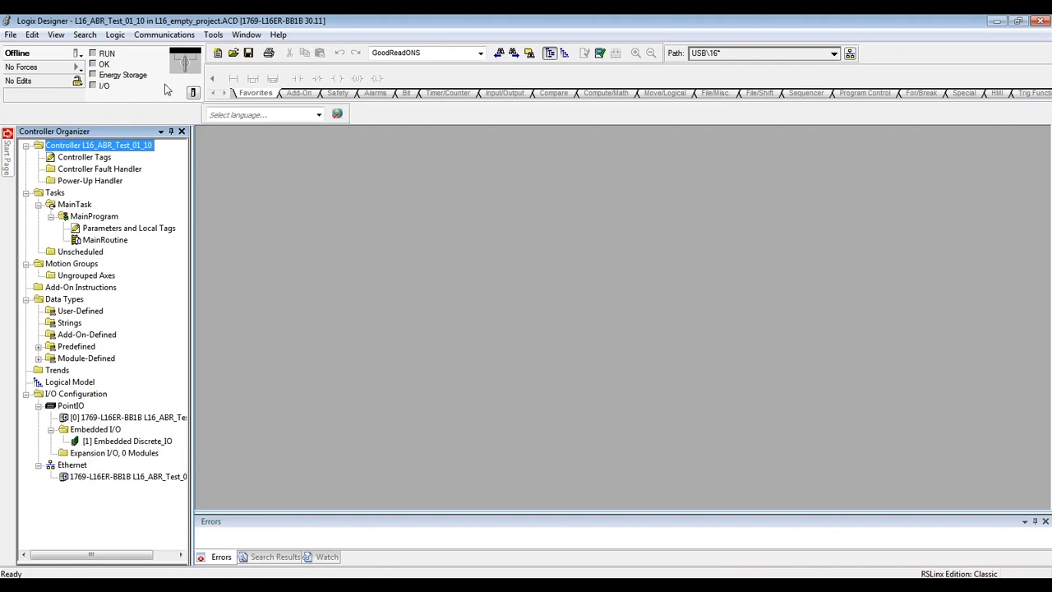
click(214, 35)
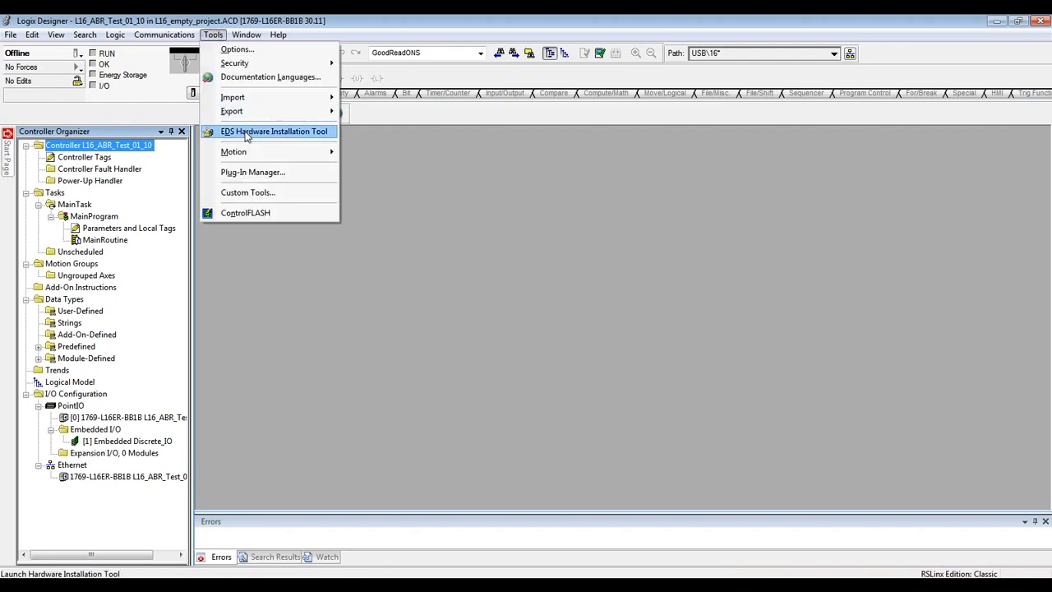
mouse_move(250, 138)
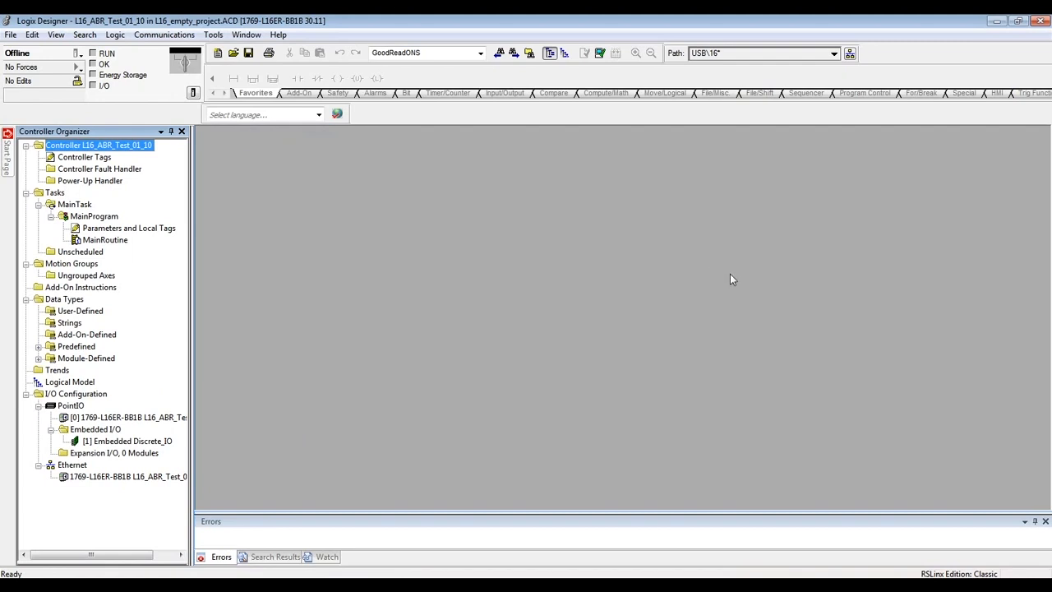
mouse_move(720, 284)
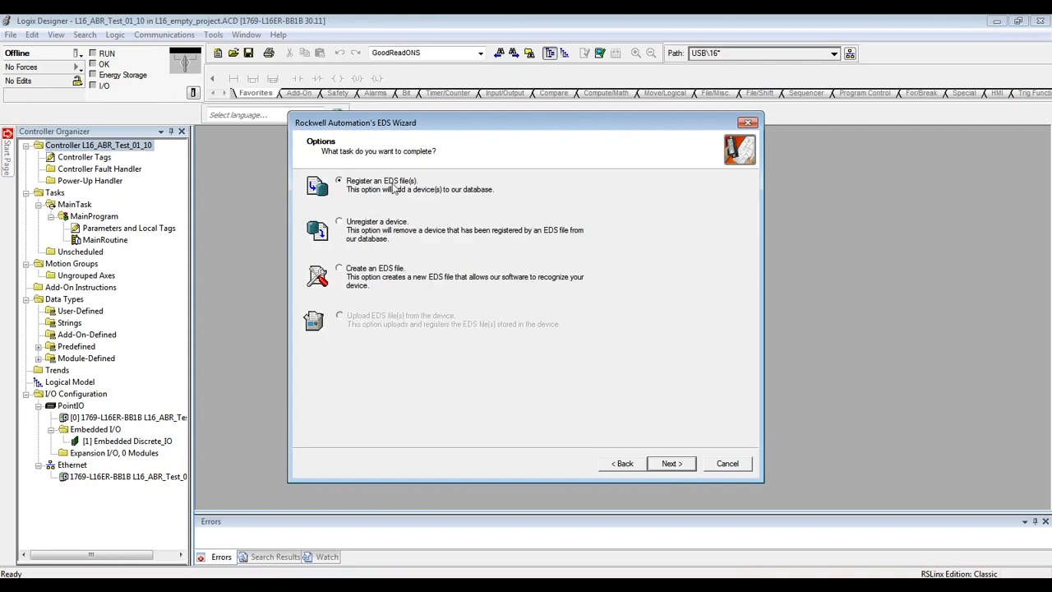
click(671, 464)
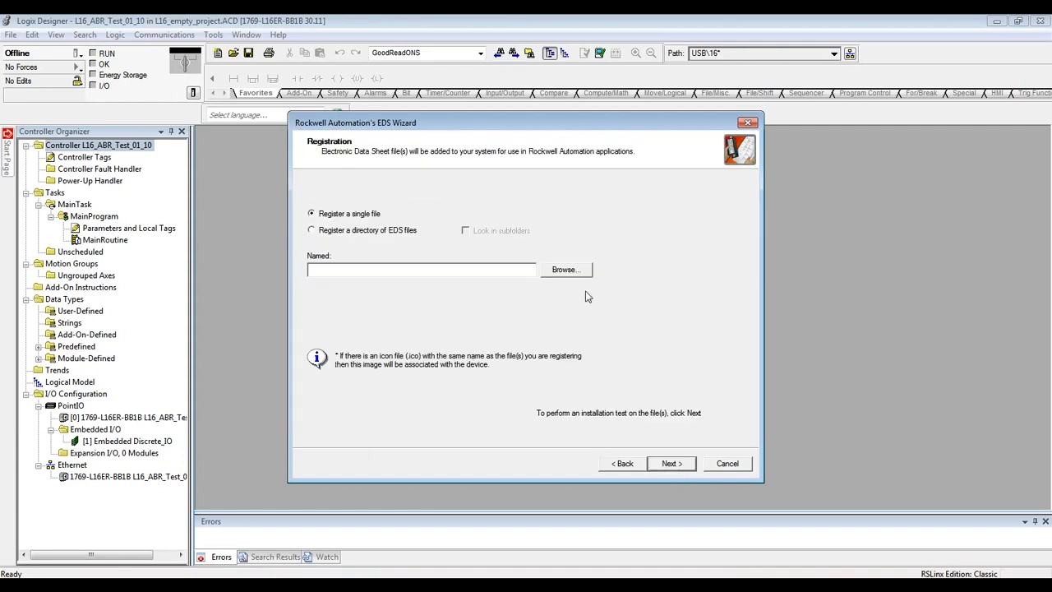
click(565, 269)
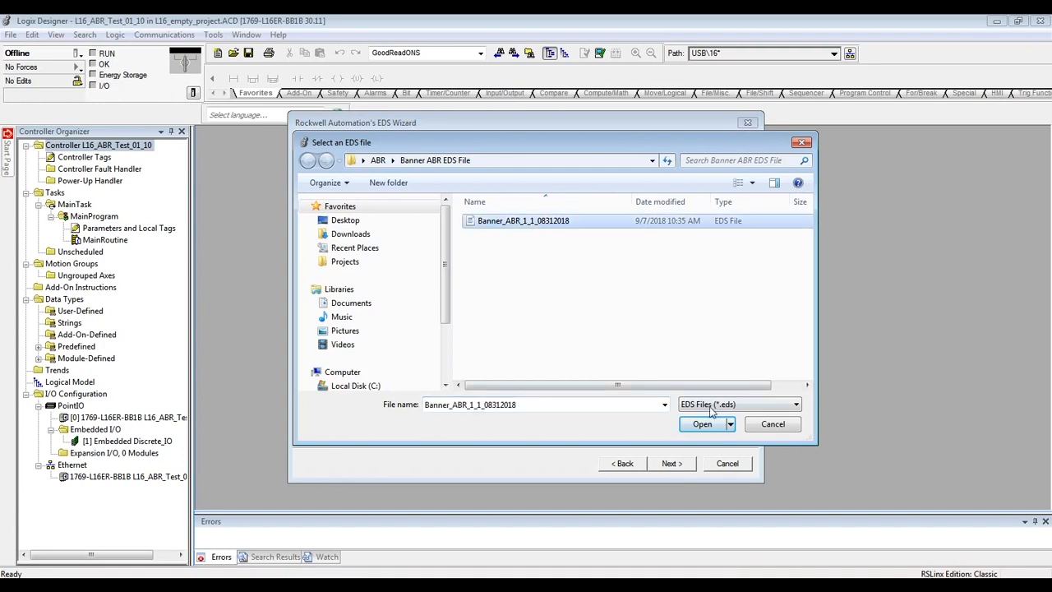
click(700, 424)
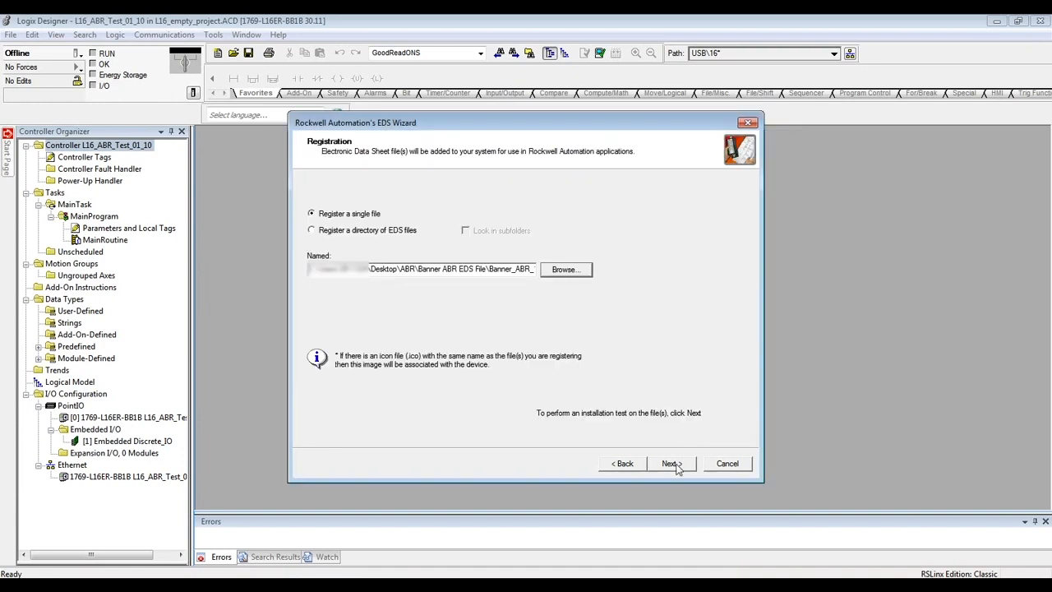
click(670, 463)
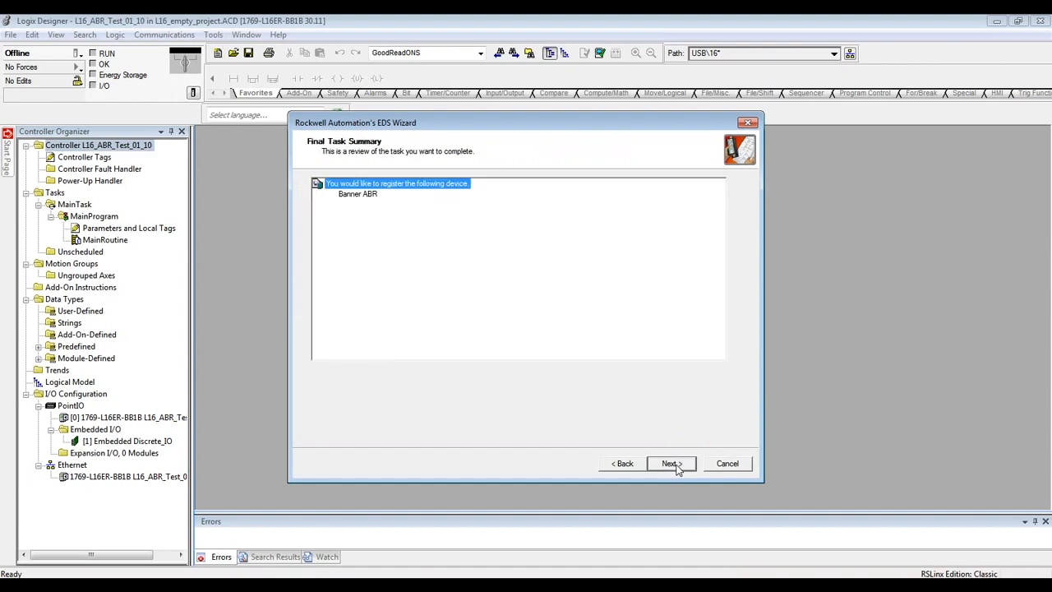
click(674, 464)
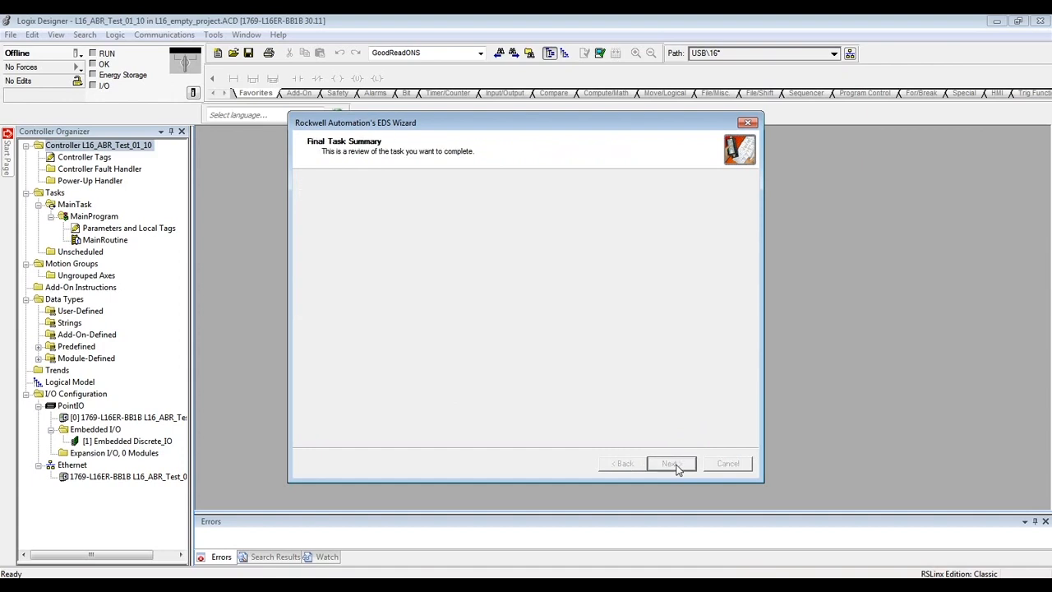
click(672, 463)
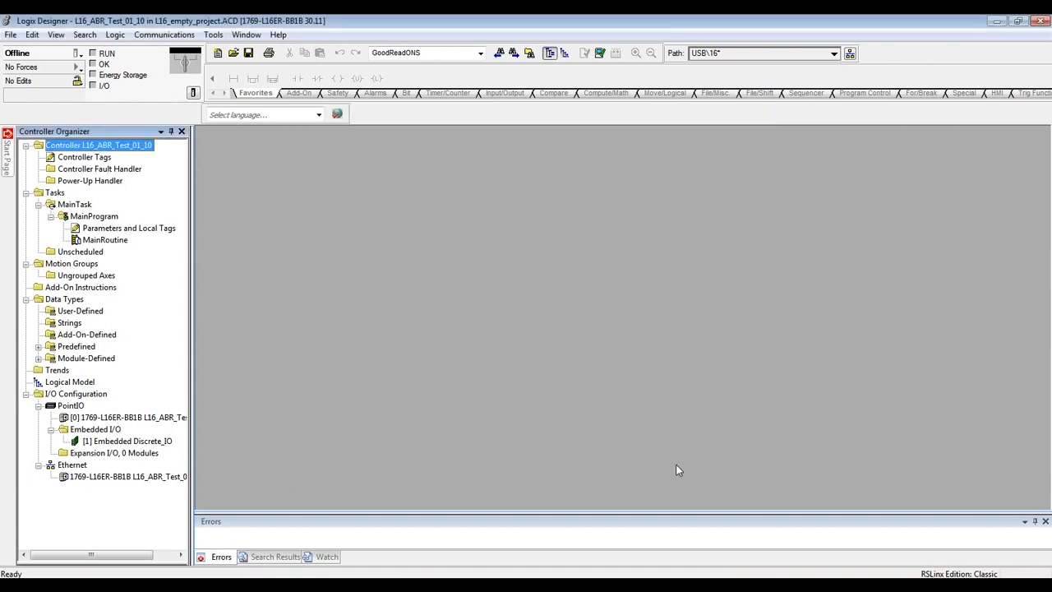
mouse_move(309, 344)
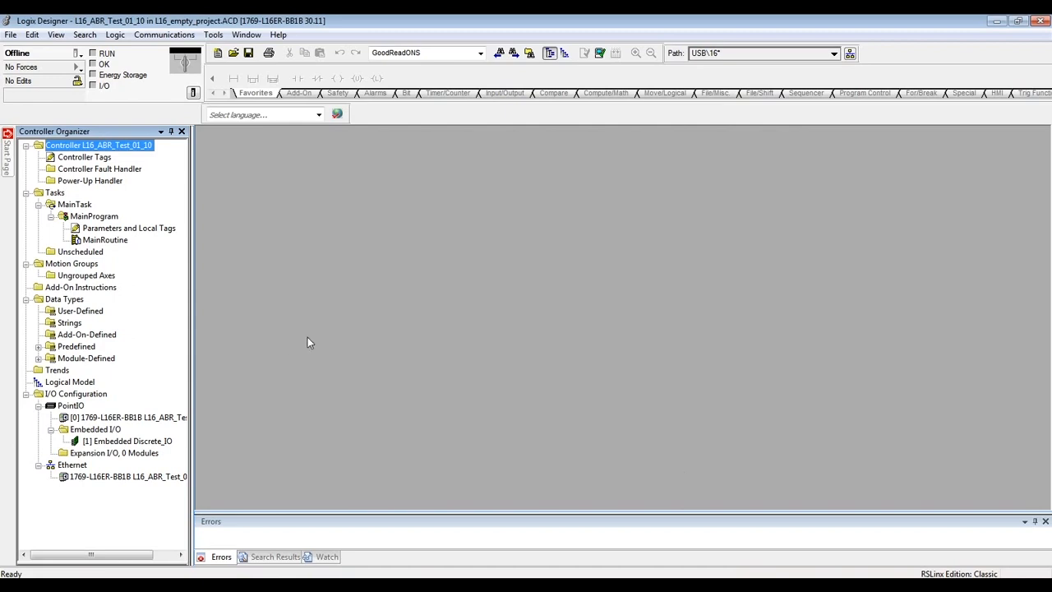
mouse_move(74, 470)
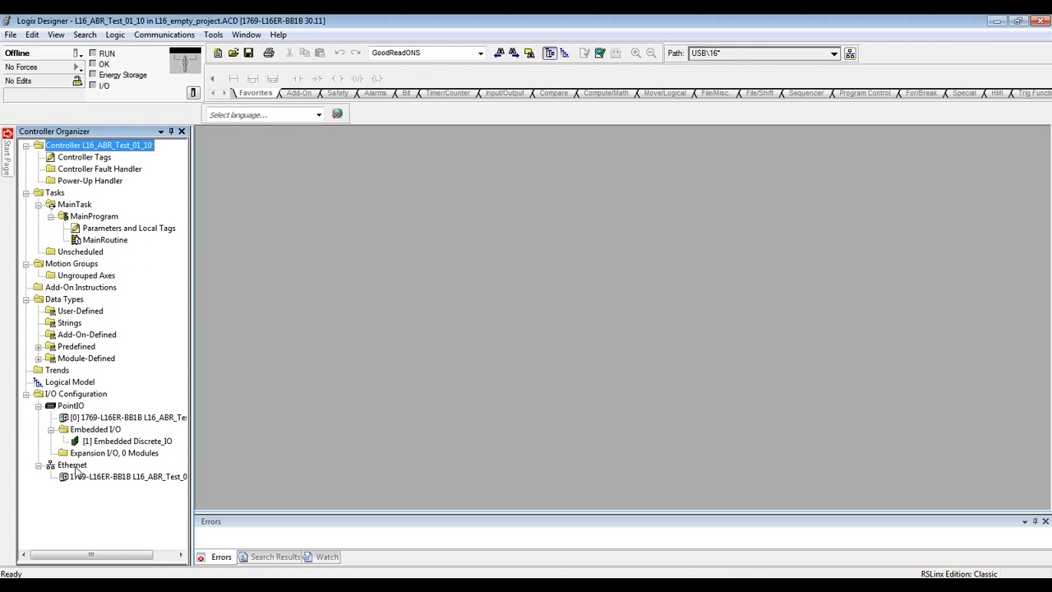
- Create a new Banner ABR module under the Ethernet network
click(71, 463)
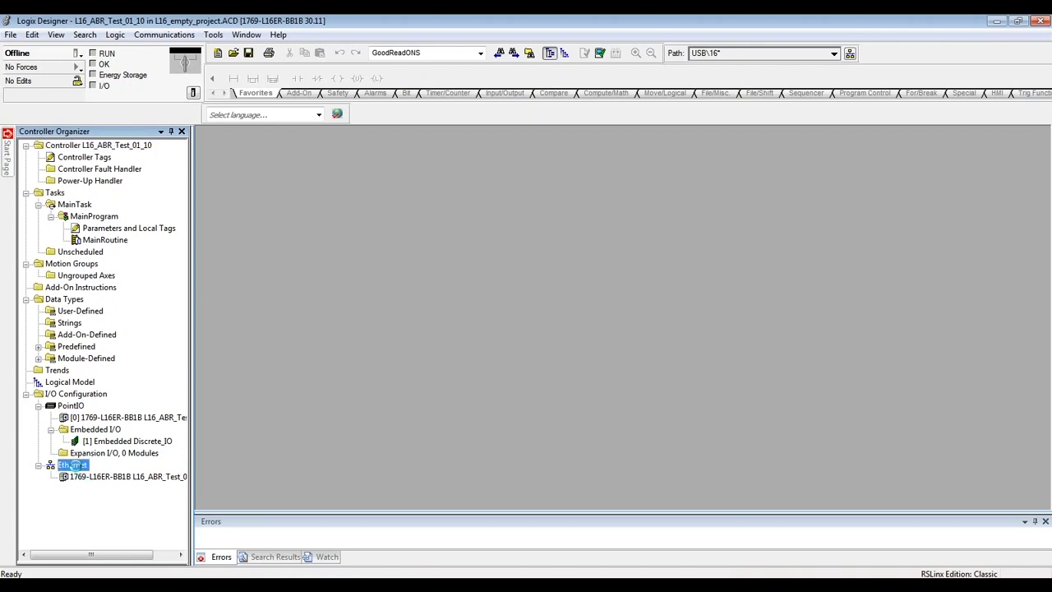
right_click(69, 463)
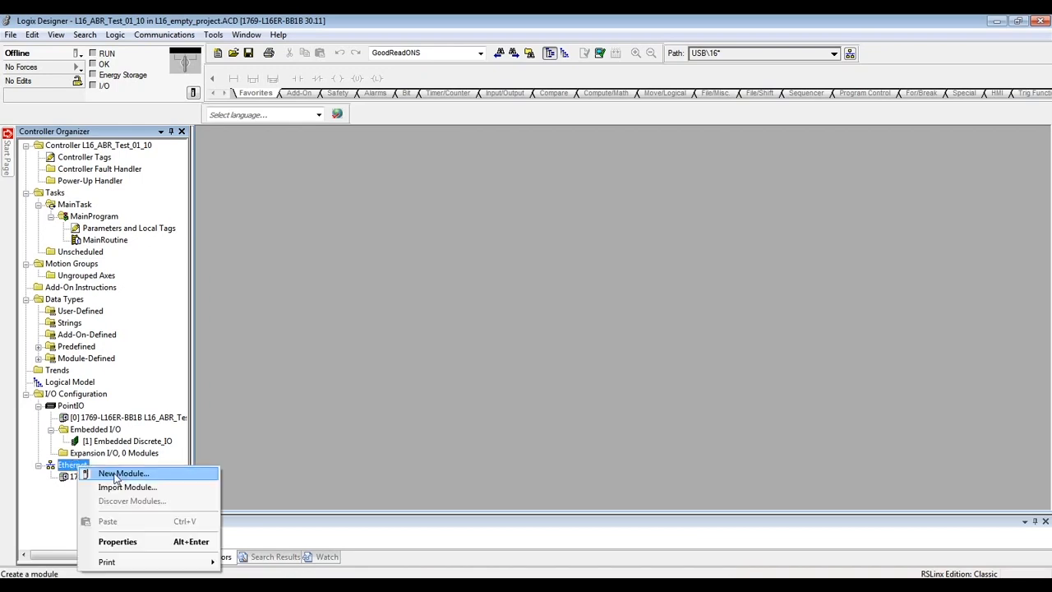
click(132, 473)
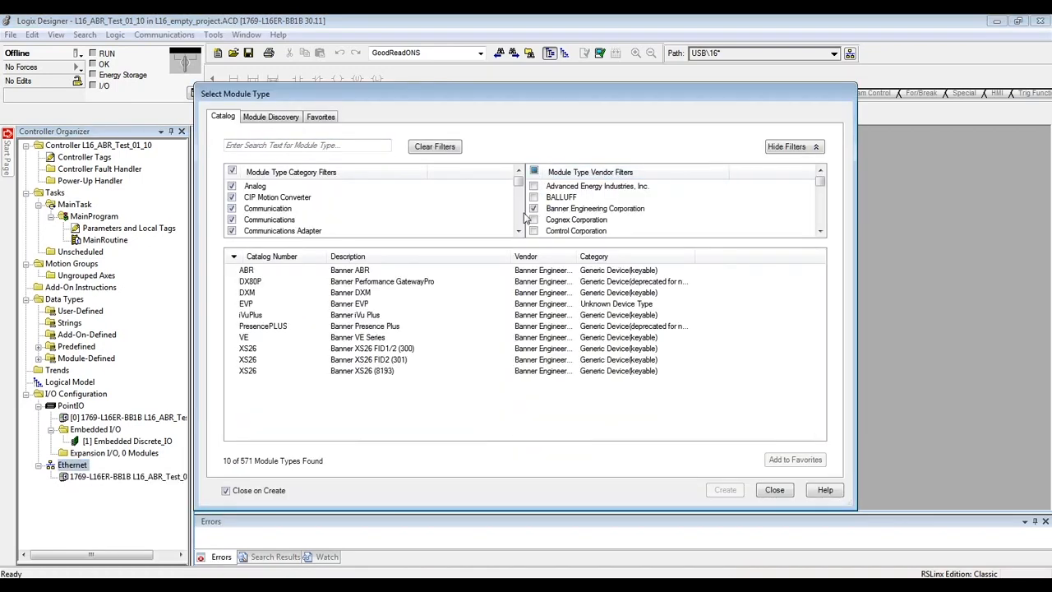
click(272, 270)
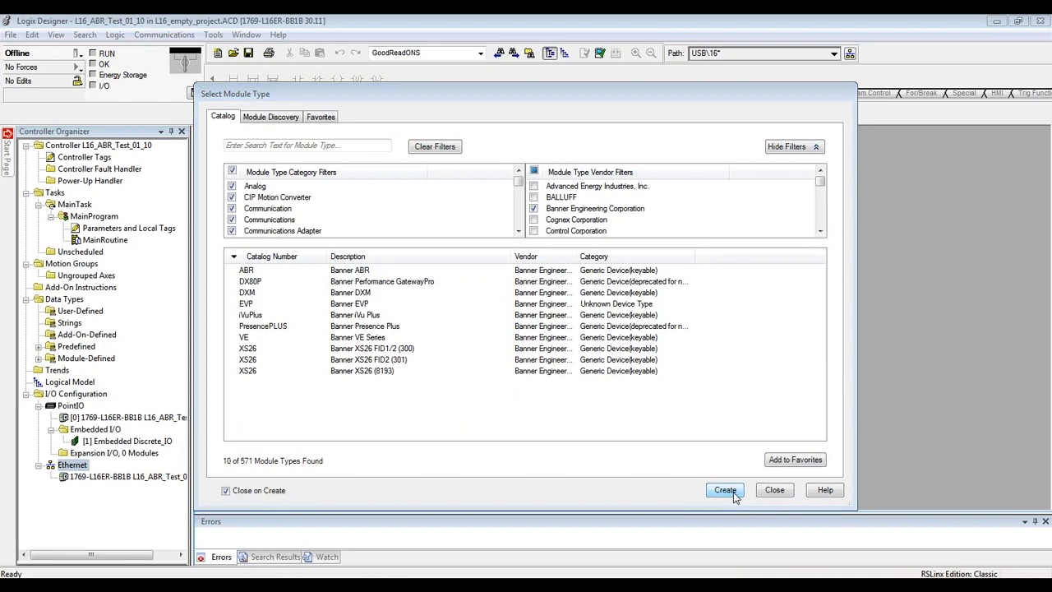
click(723, 490)
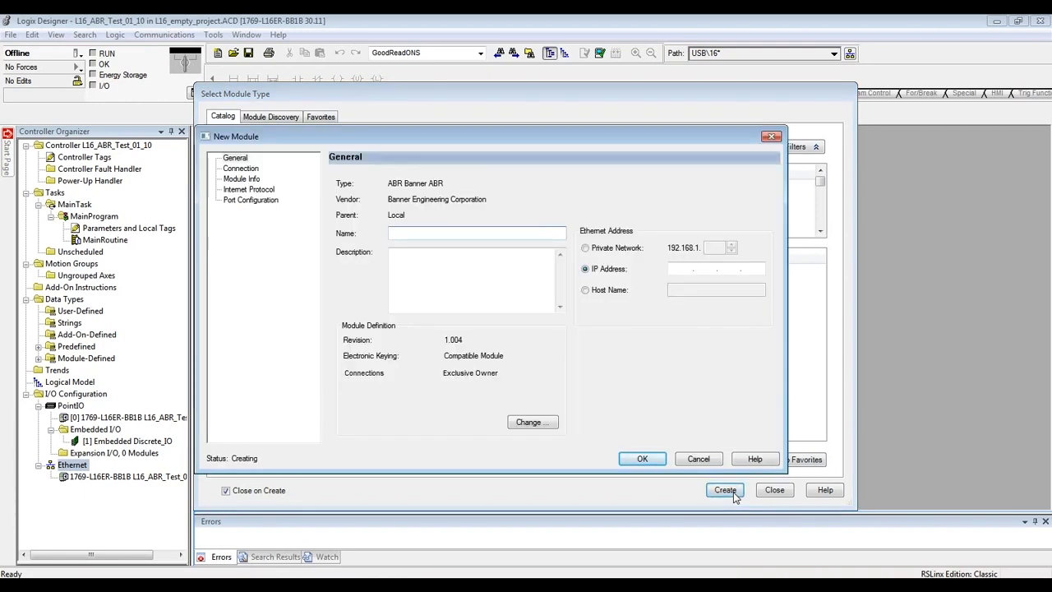
- Name the module ABR, description Barcode Reader, IP 192.168.0.100, and confirm it
text(ABR)
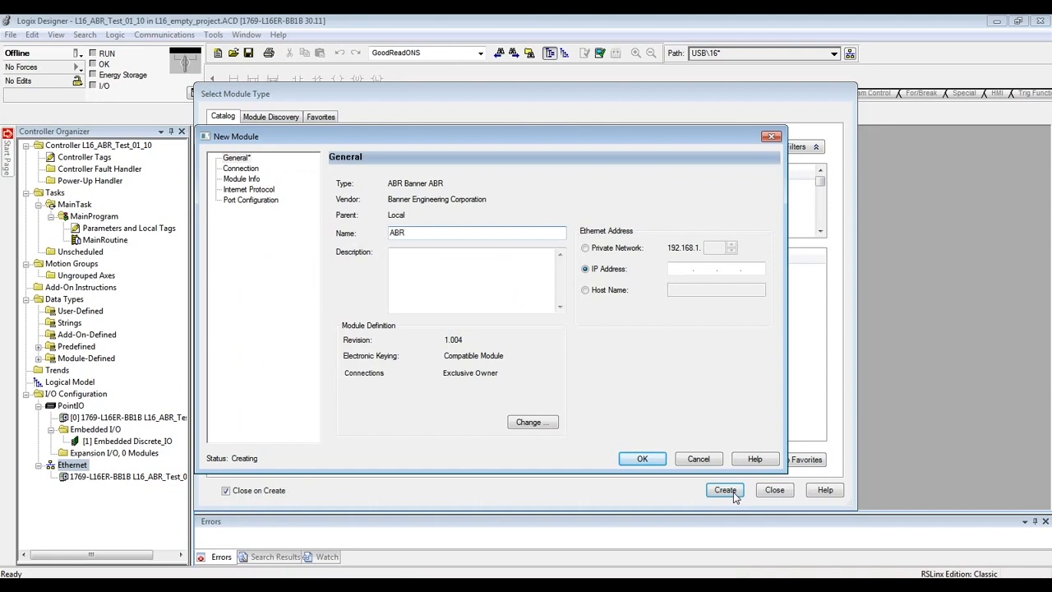
text(B)
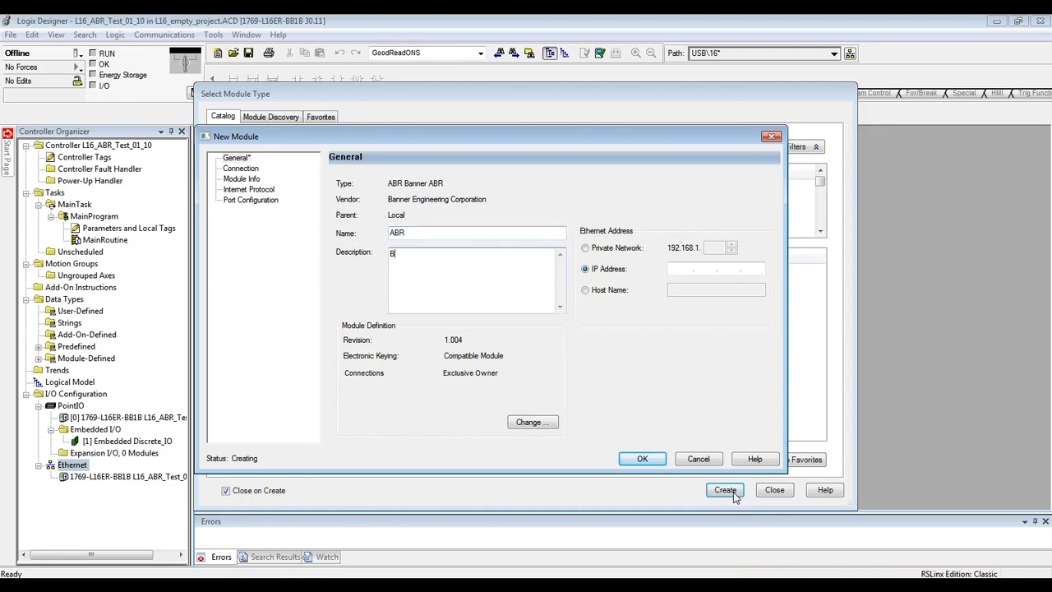
text(arcode Read)
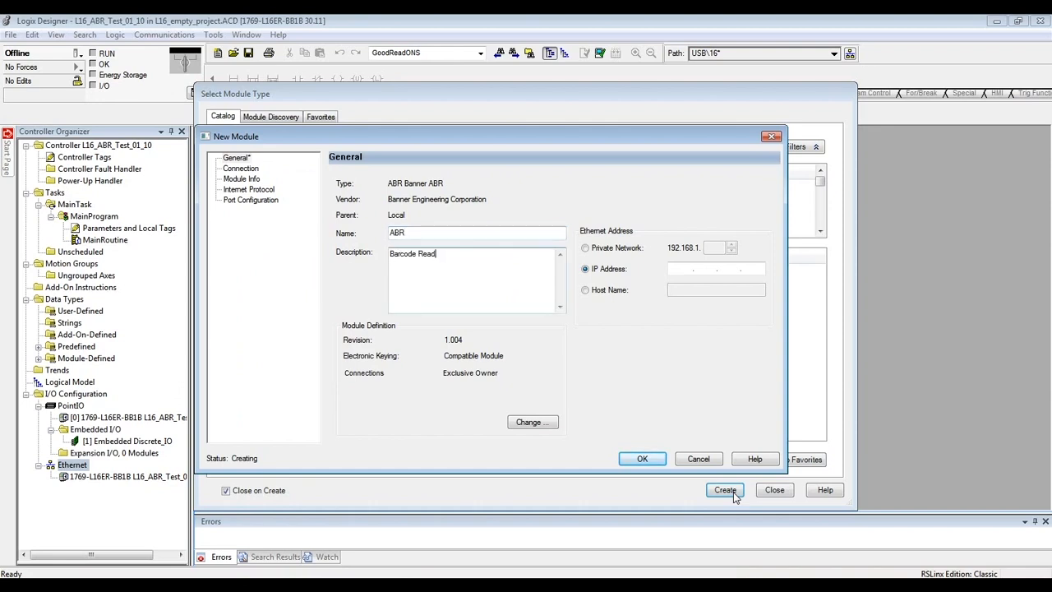
click(690, 269)
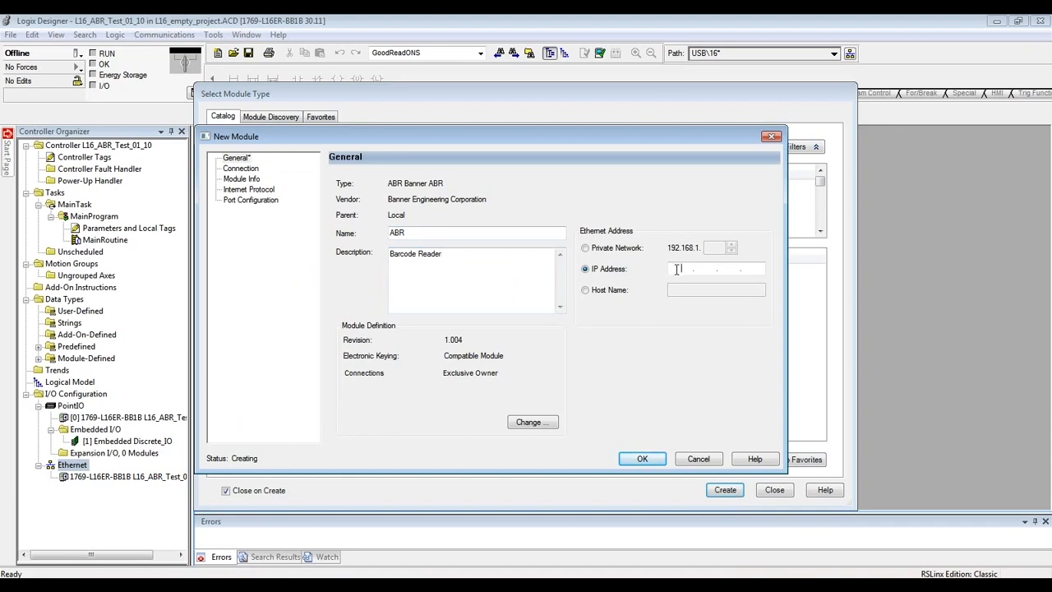
text(192.168.)
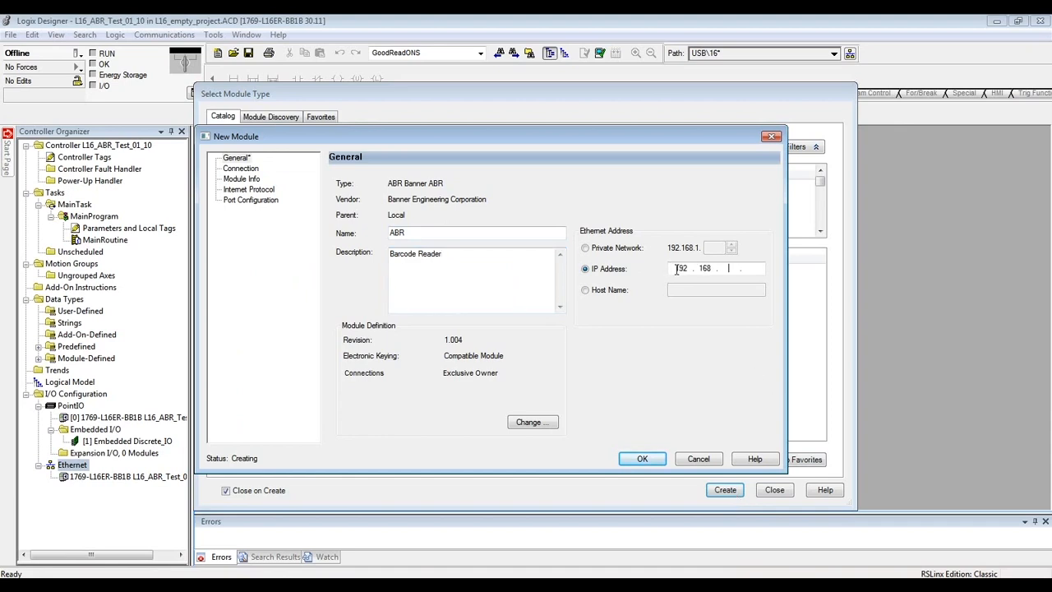
text(0.1)
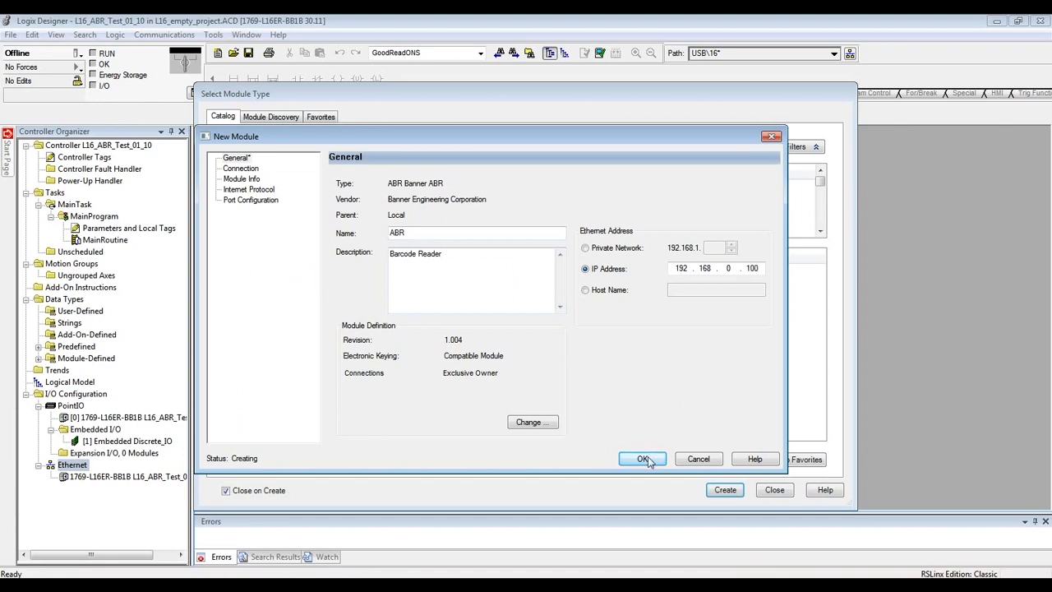
click(643, 458)
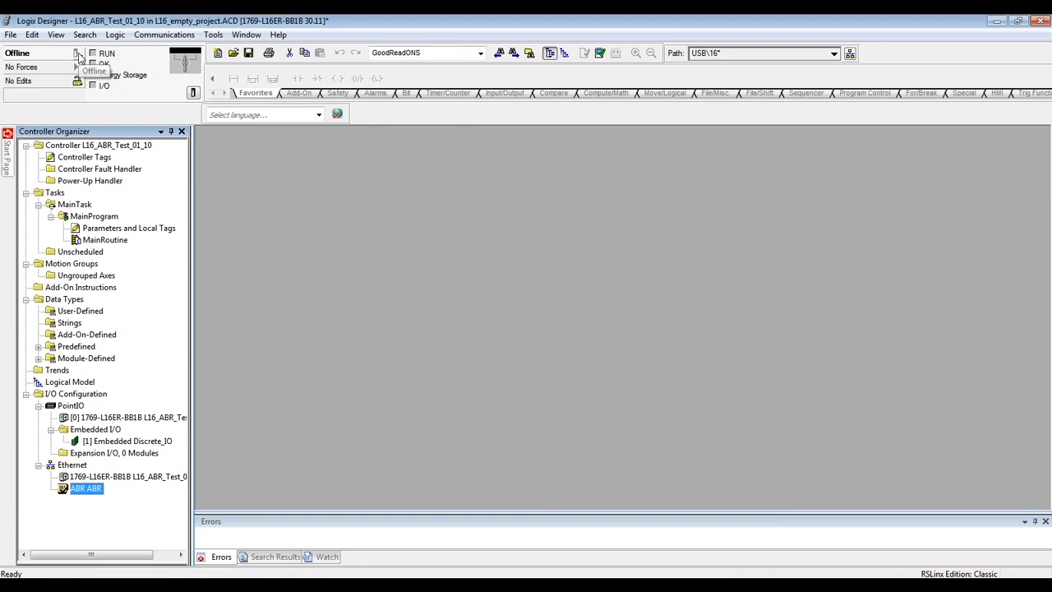
- Download the project to the controller and return it to Remote Run
click(82, 53)
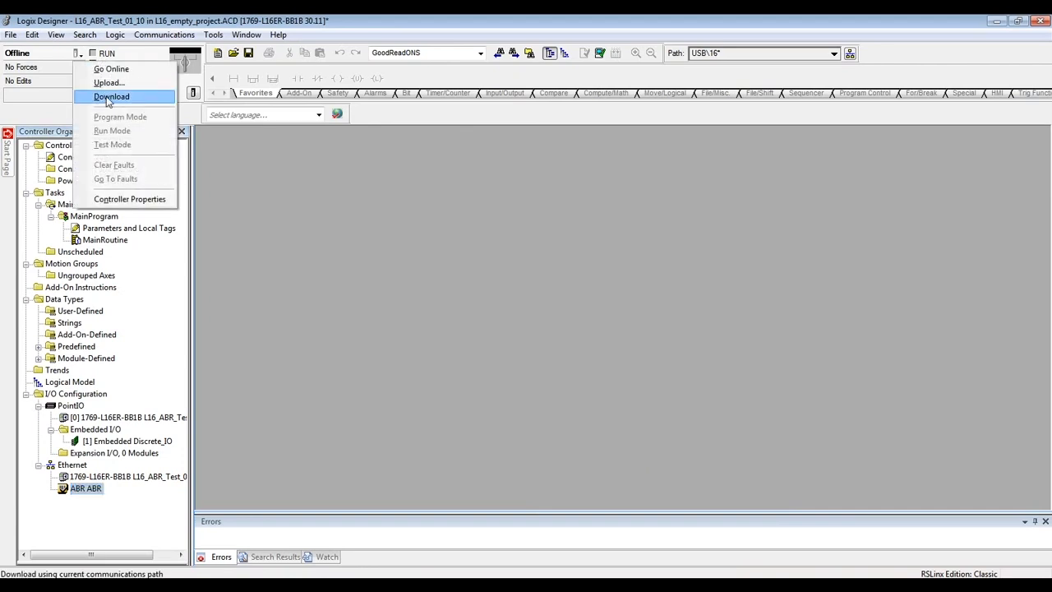
click(110, 96)
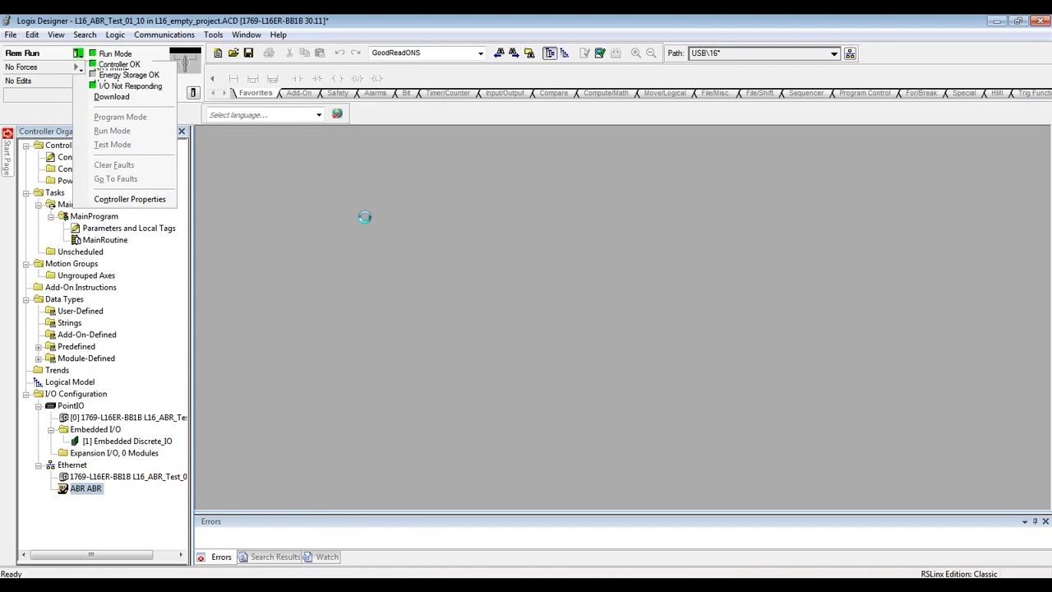
click(112, 96)
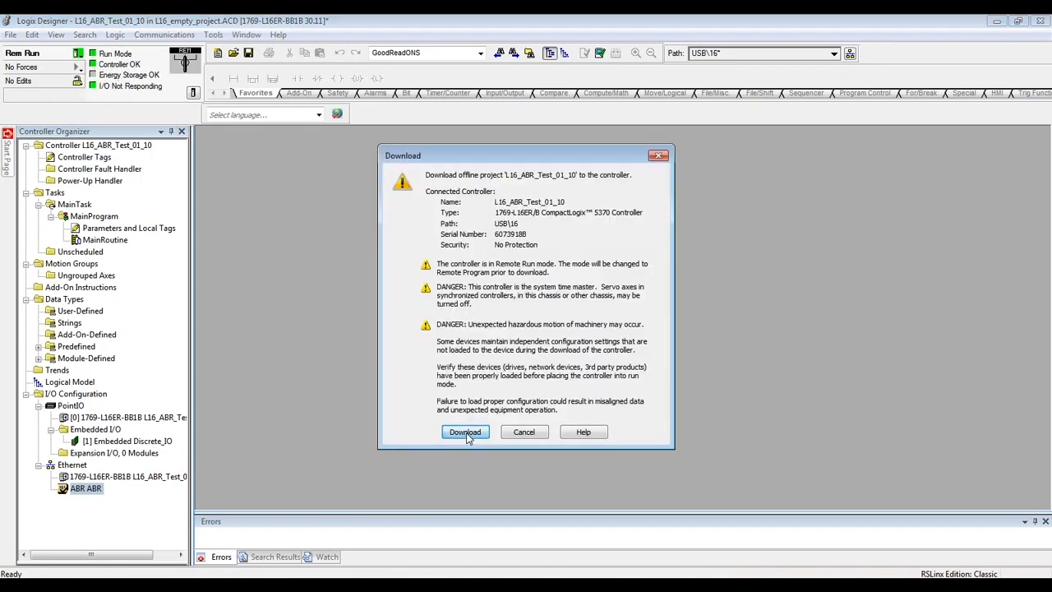
click(463, 431)
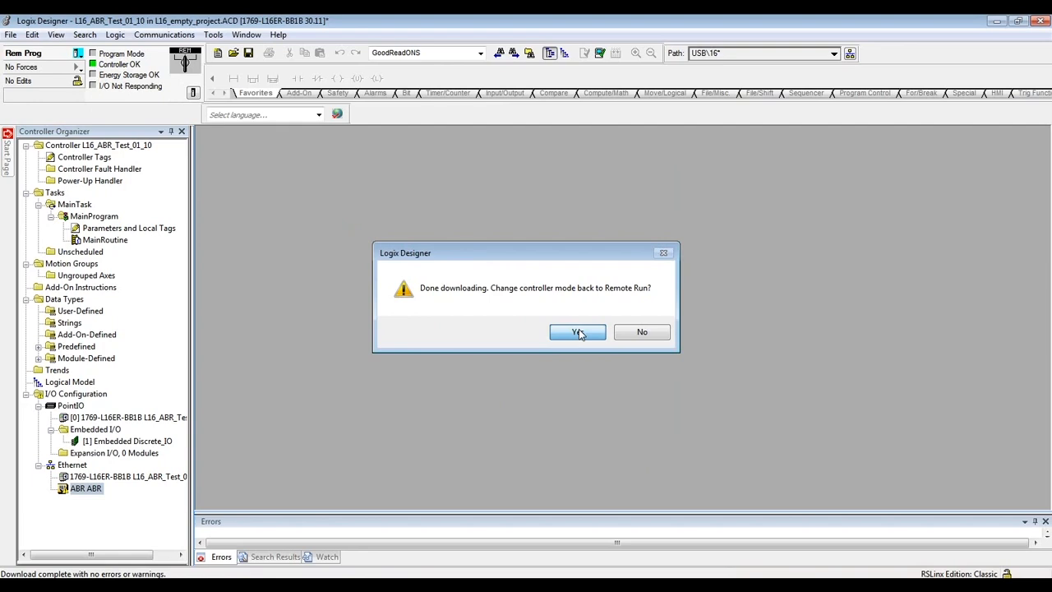
click(577, 332)
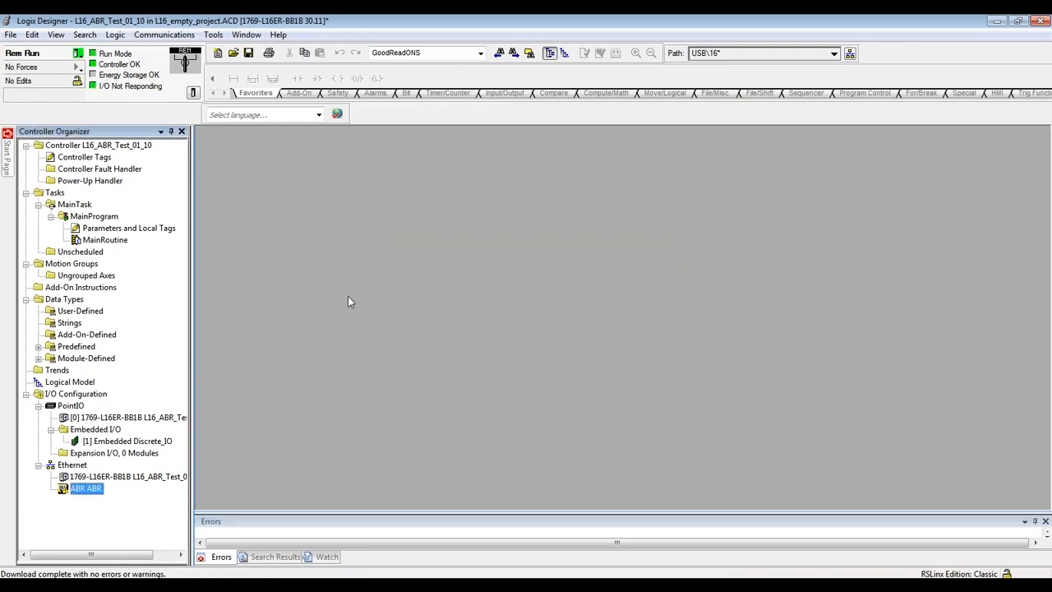
mouse_move(79, 488)
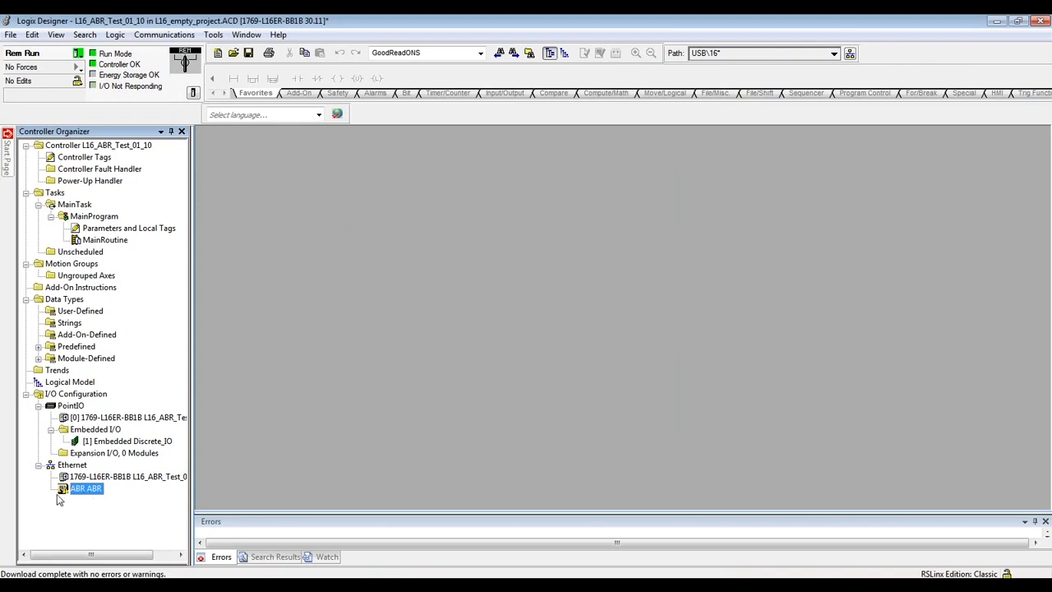
mouse_move(66, 493)
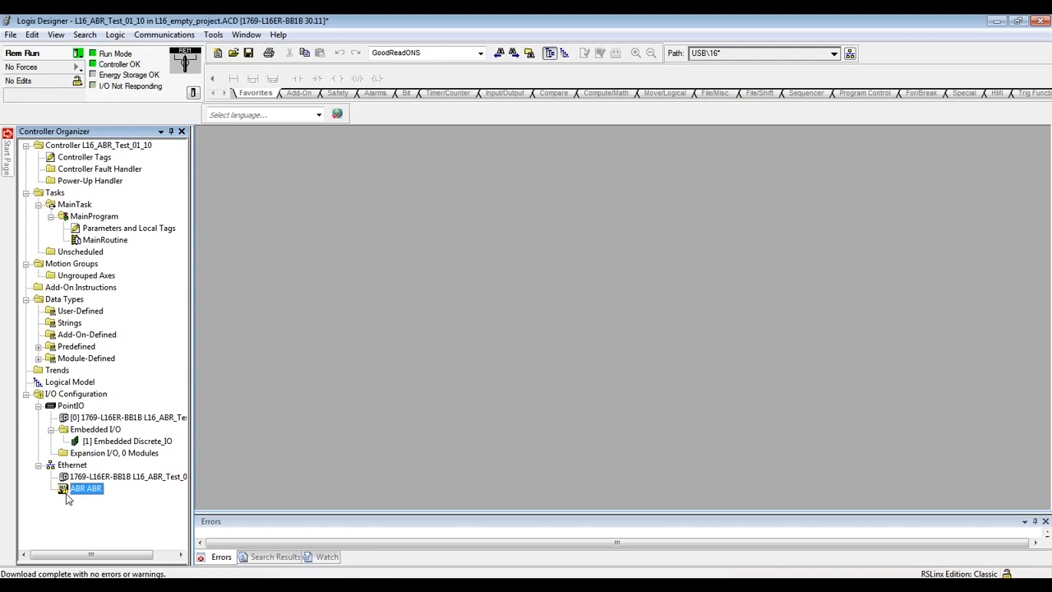
mouse_move(164, 453)
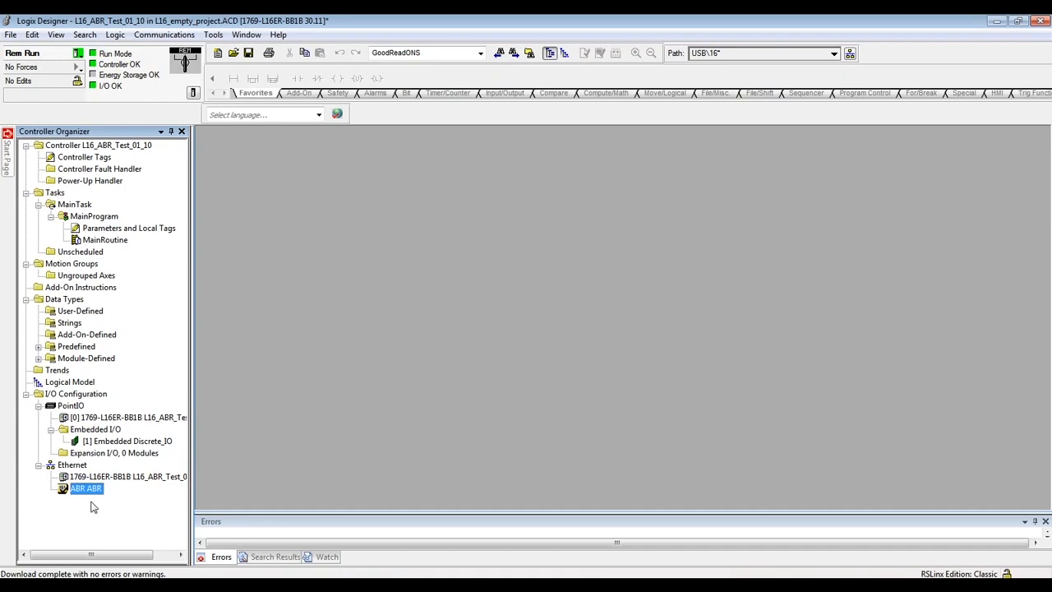
mouse_move(89, 506)
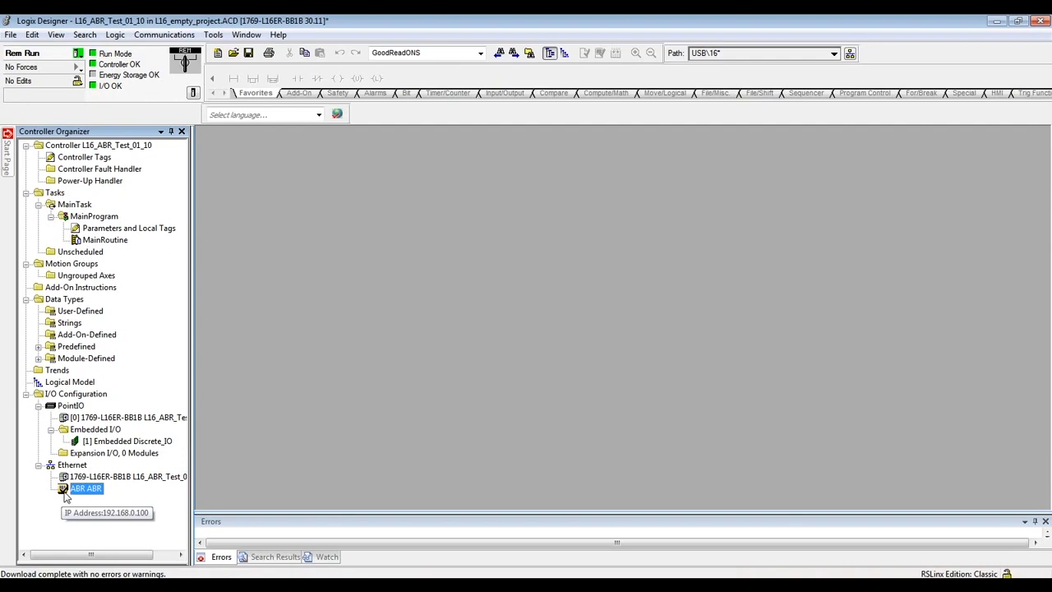
- Show Controller Tags with ABR:I.Data expanded to its live SINT values
double_click(86, 157)
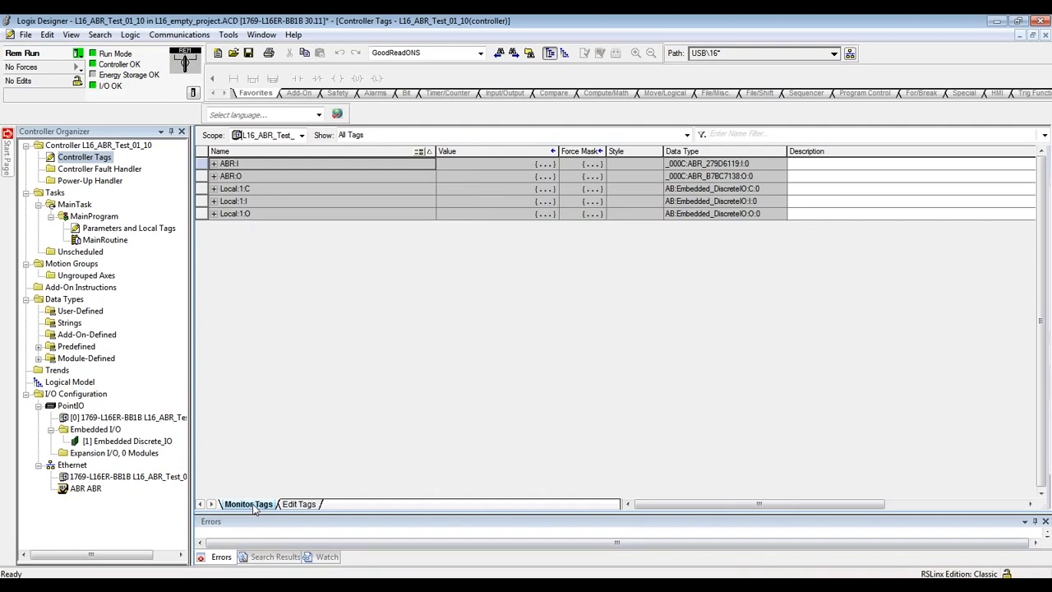
click(214, 164)
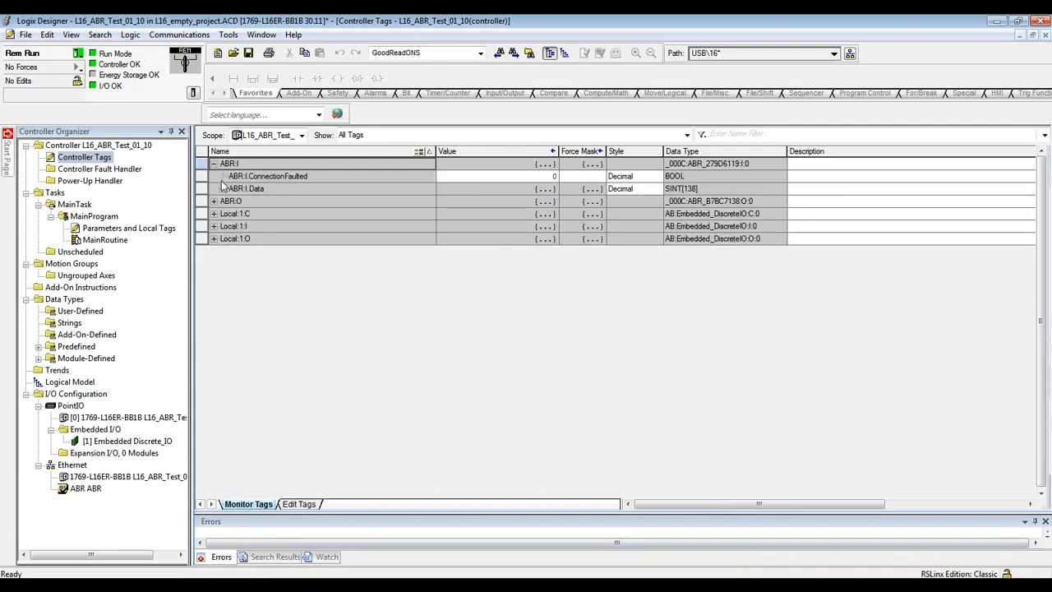
click(222, 187)
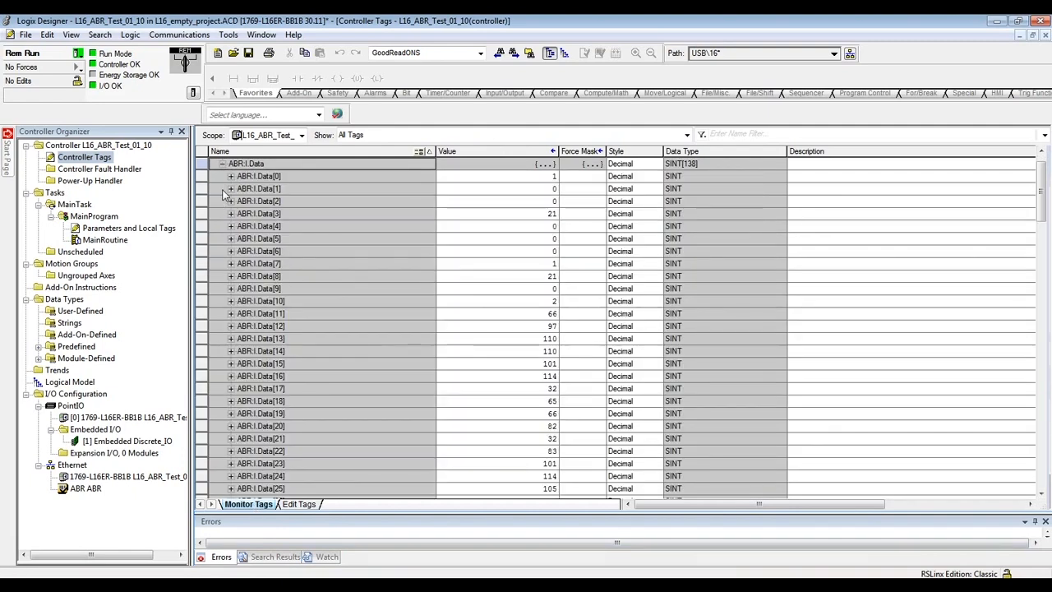
mouse_move(529, 320)
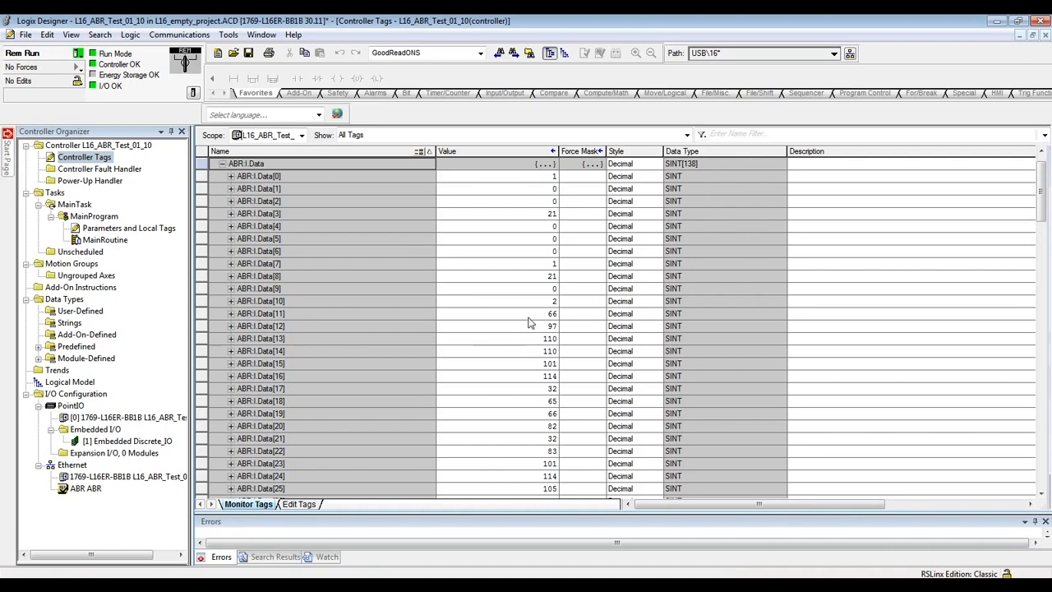
mouse_move(572, 349)
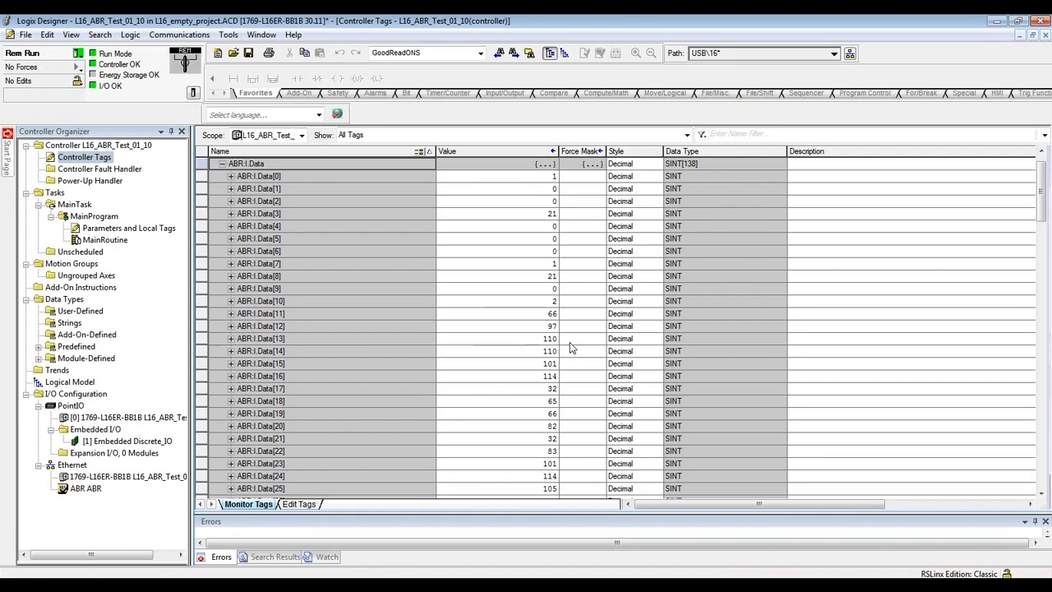
mouse_move(581, 348)
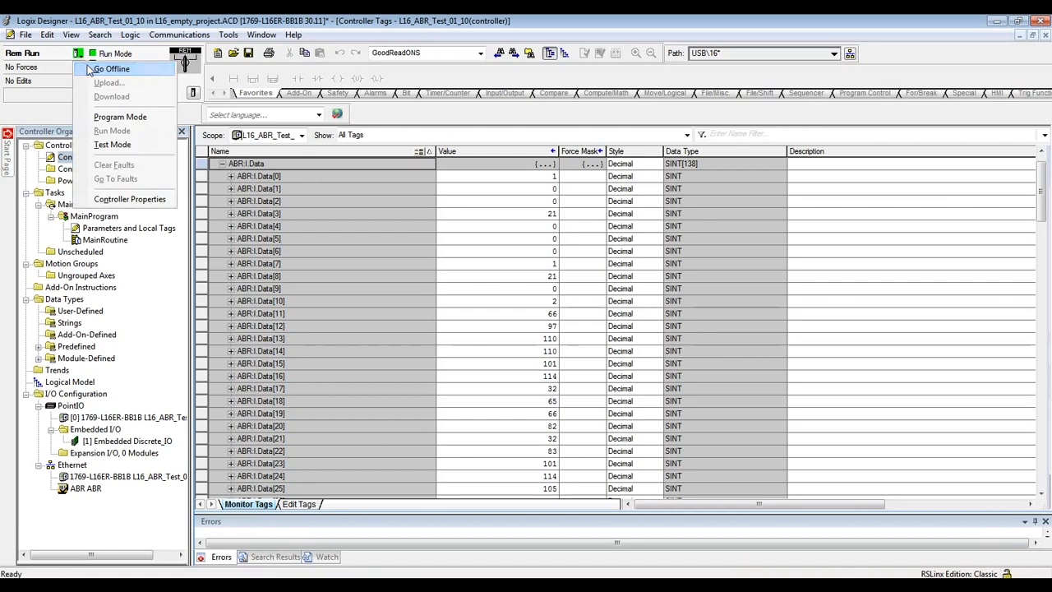
- Go offline and start an add-on instruction import from the Add-On Instructions folder
click(123, 69)
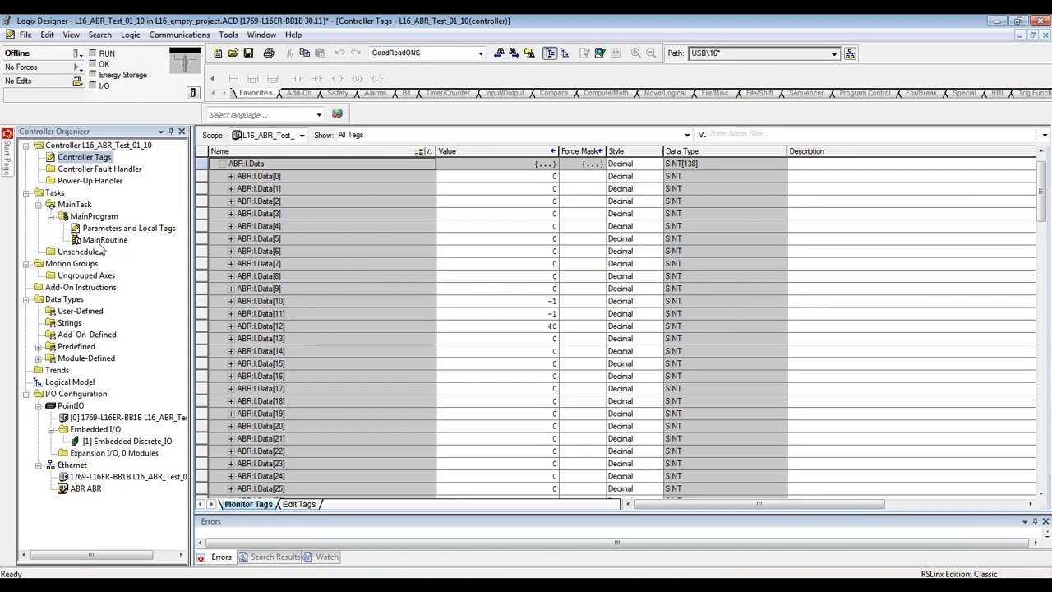
click(81, 286)
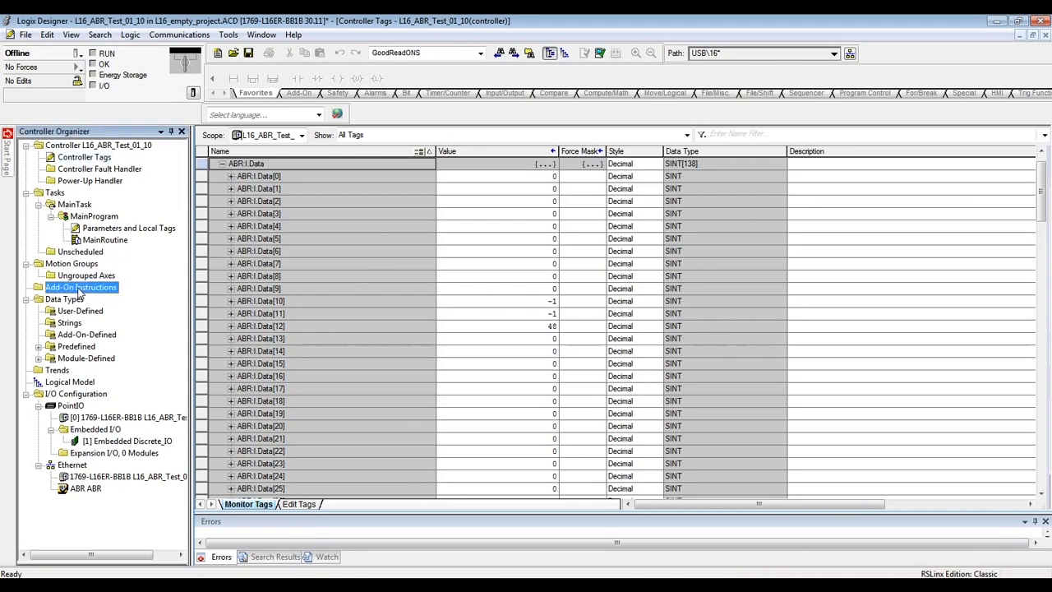
right_click(80, 286)
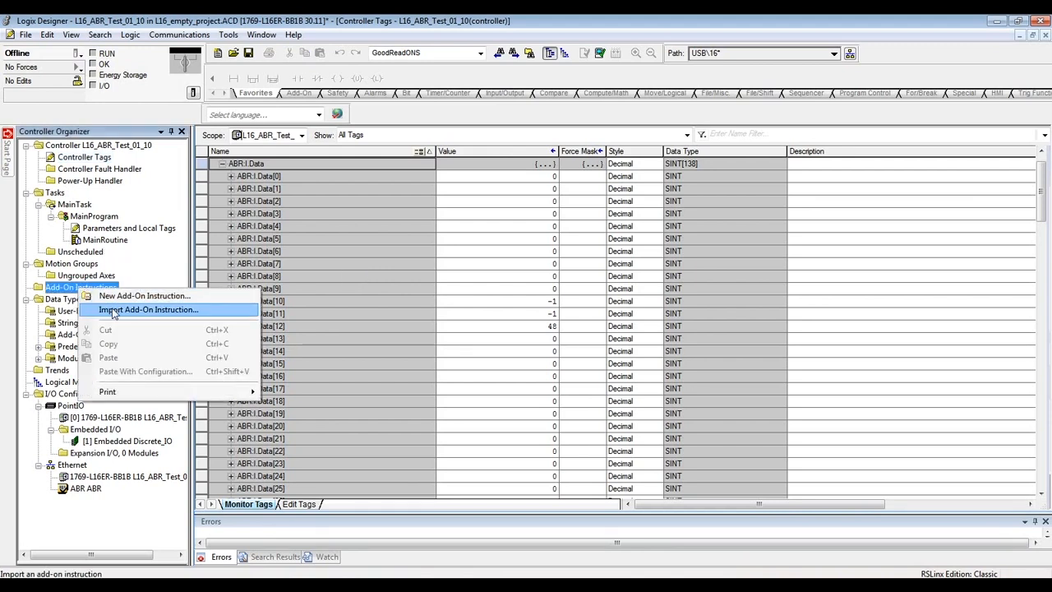
click(148, 309)
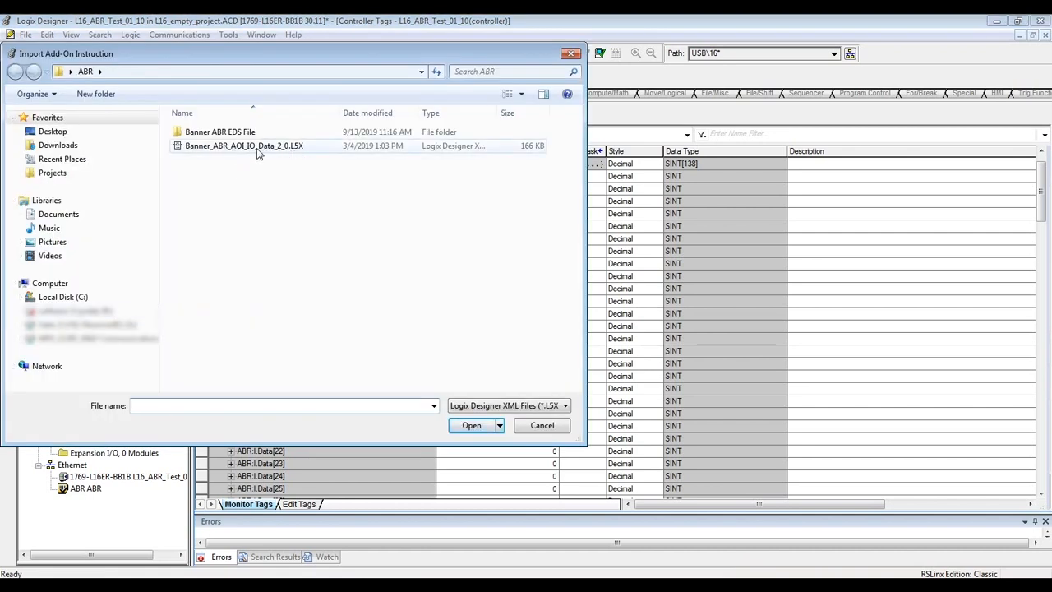
- Import Banner_ABR_AOI_IO_Data_2_0.L5X, accepting the default import configuration
click(244, 145)
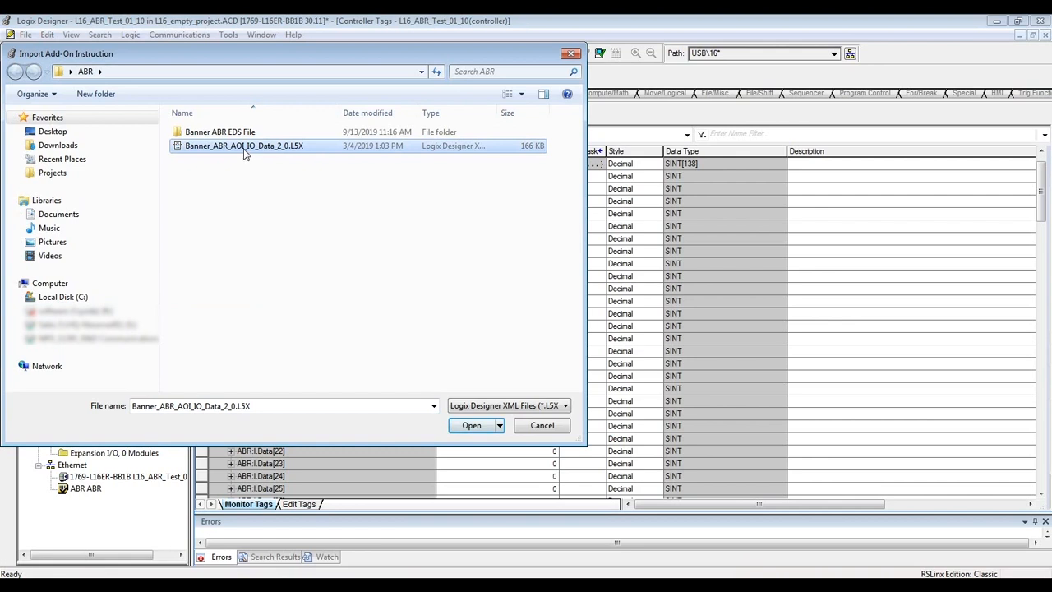
click(470, 424)
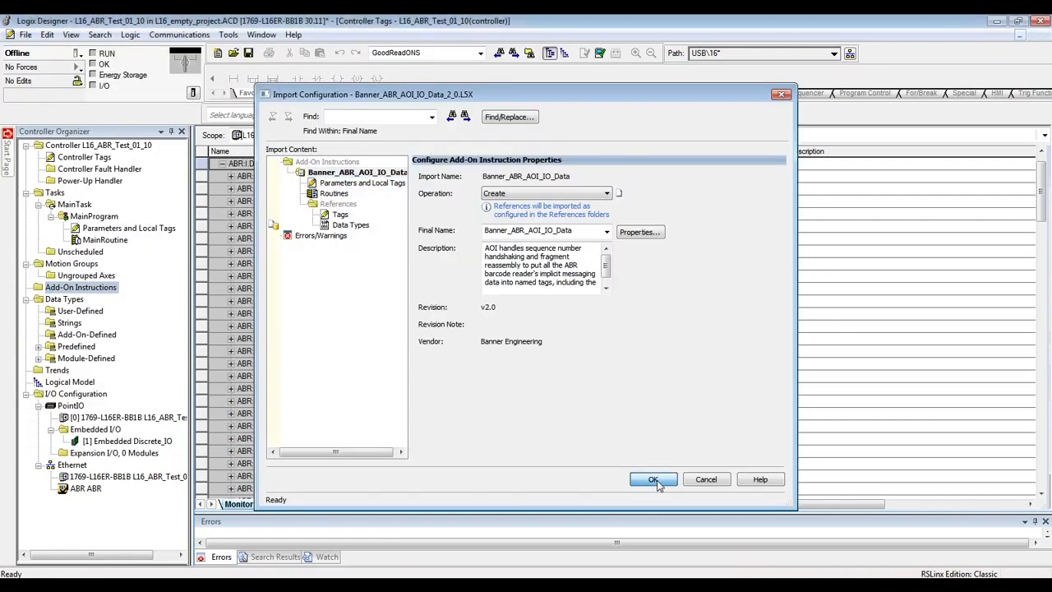
click(652, 480)
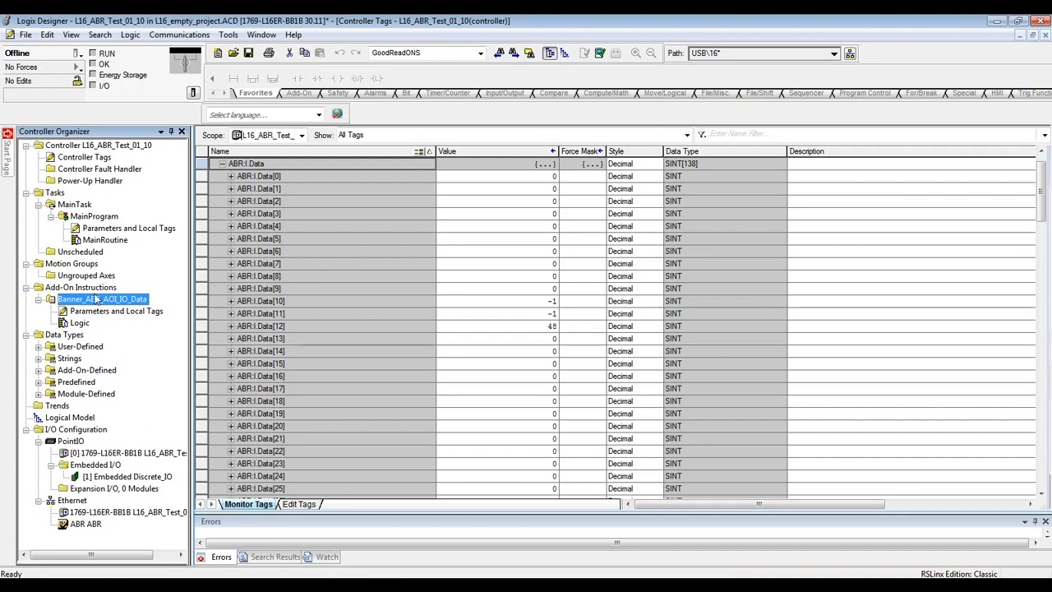
- Add the ABR AOI to rung 0 of MainRoutine with a new ABR_AOI instance tag
click(105, 240)
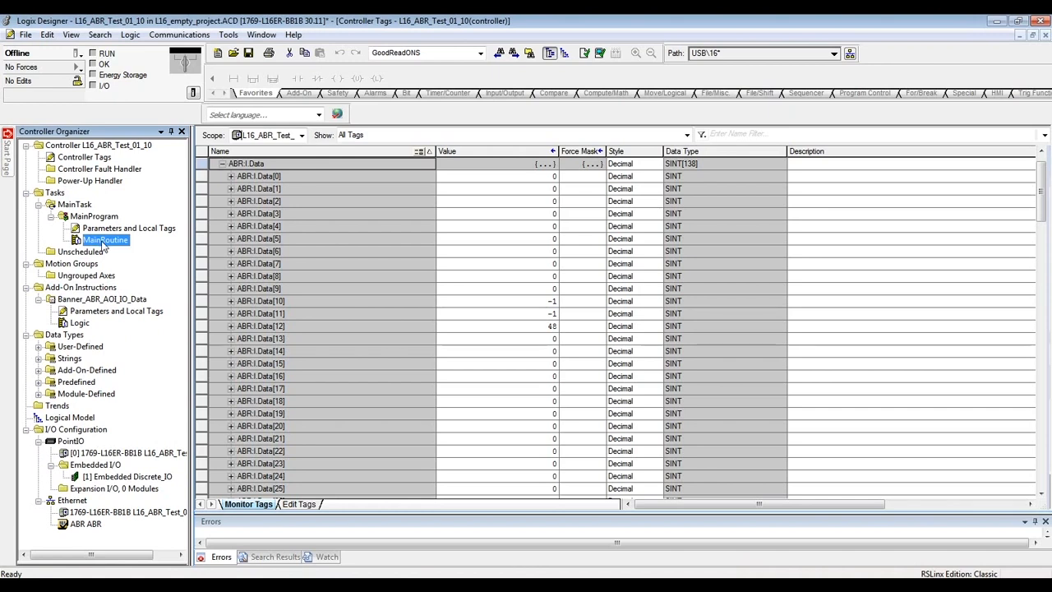
double_click(105, 240)
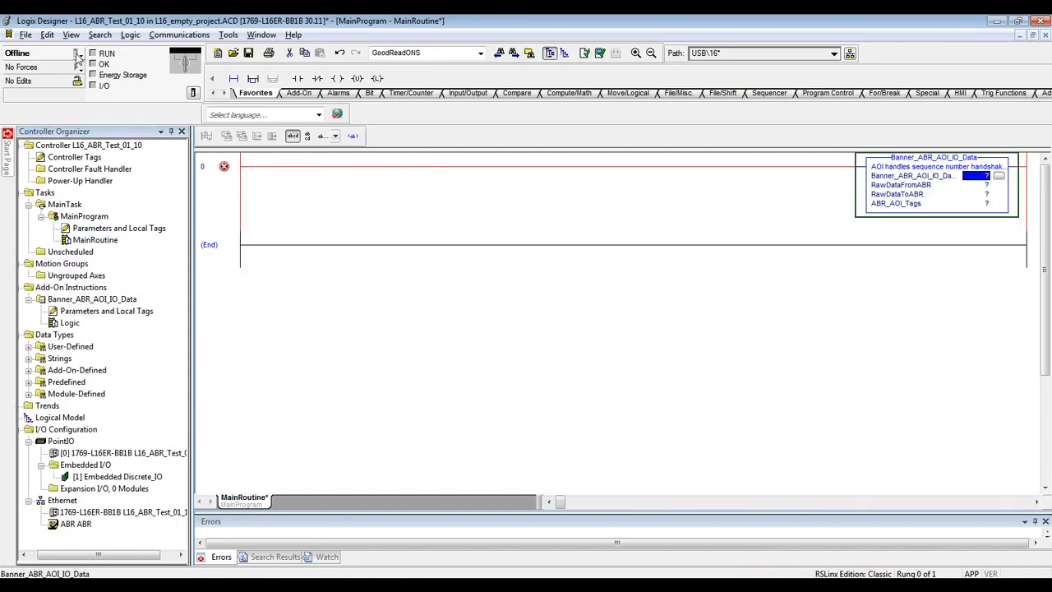
click(83, 54)
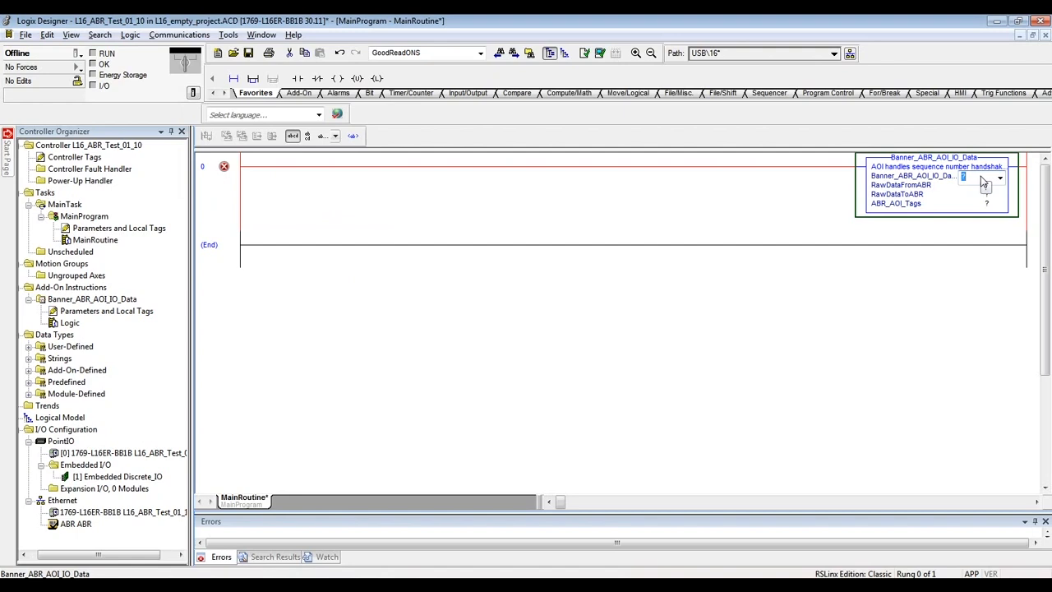
text(ABR_AOI)
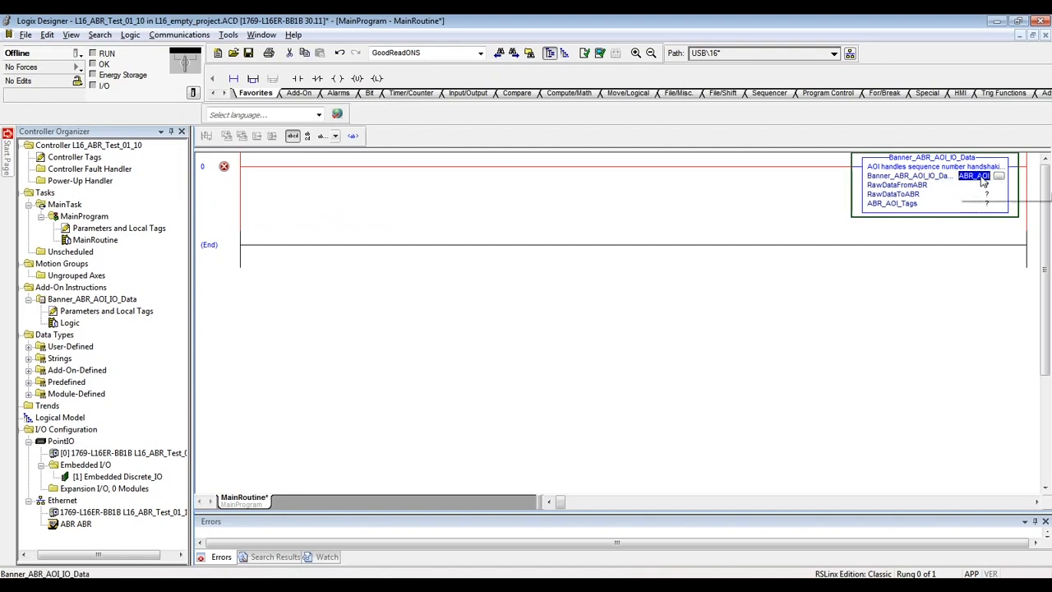
click(1003, 177)
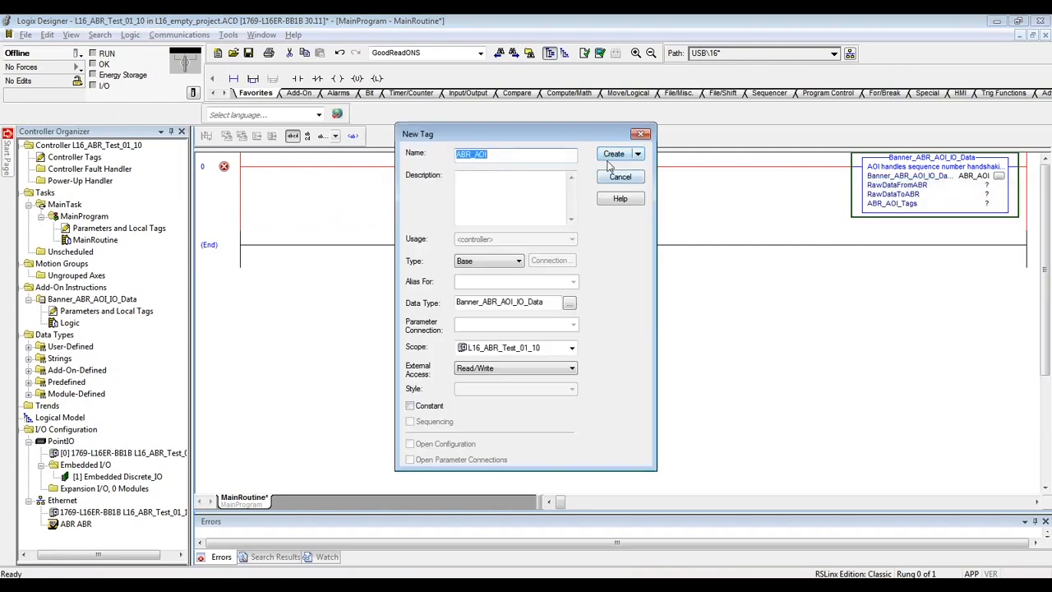
click(613, 155)
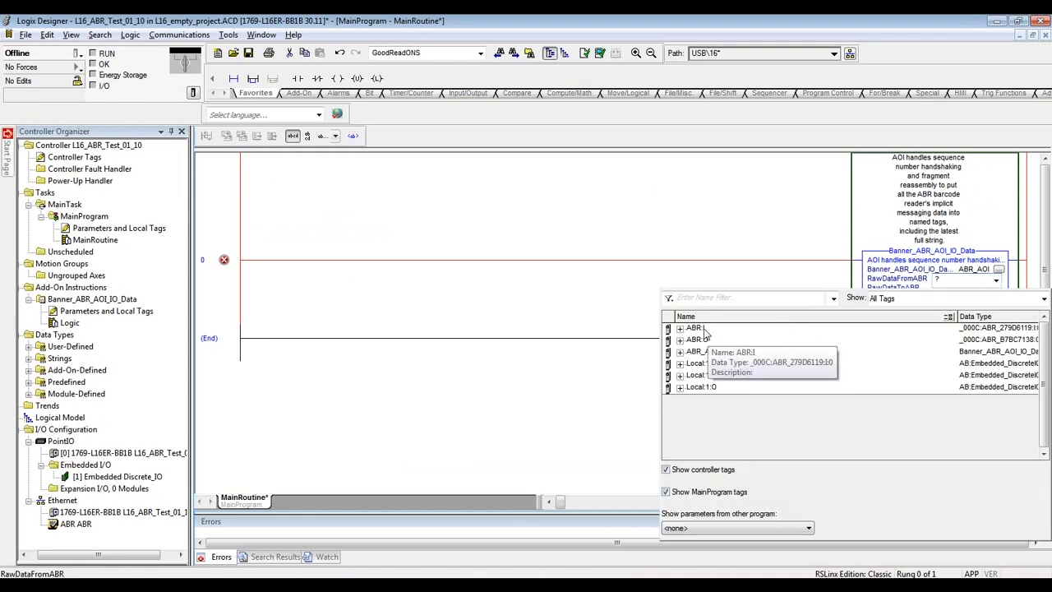
- Wire RawDataFromABR to ABR1:I.Data, RawDataToABR to ABR1:O.Data, and enter ABR_Tags
click(677, 328)
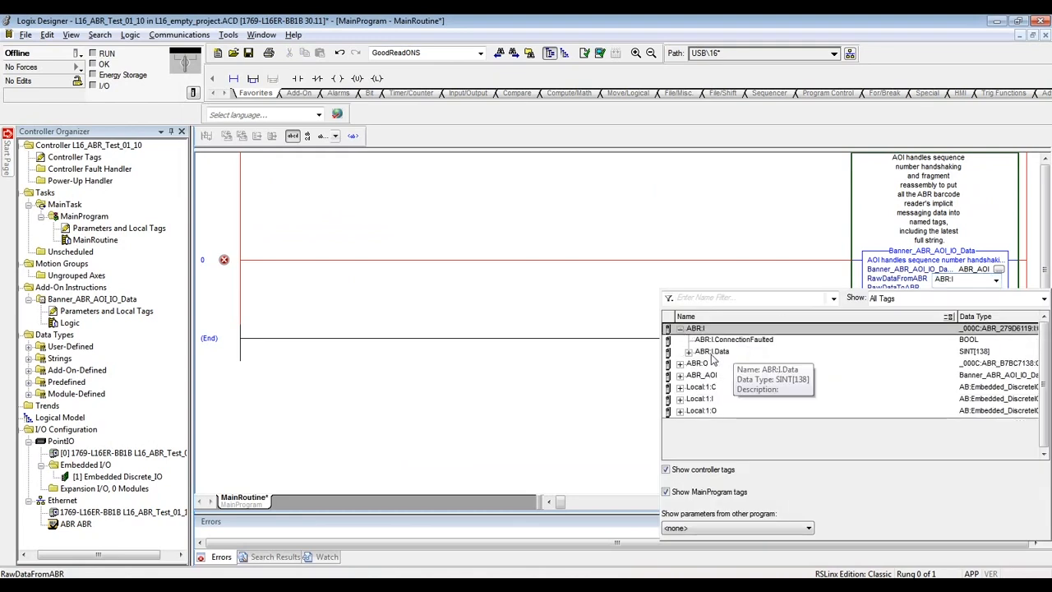
click(690, 352)
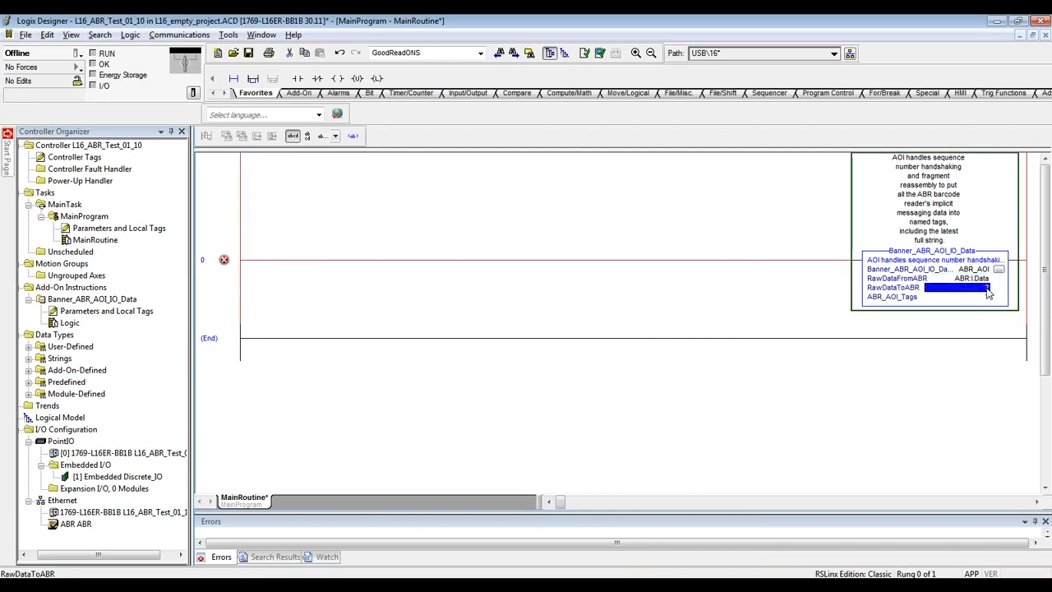
click(1011, 293)
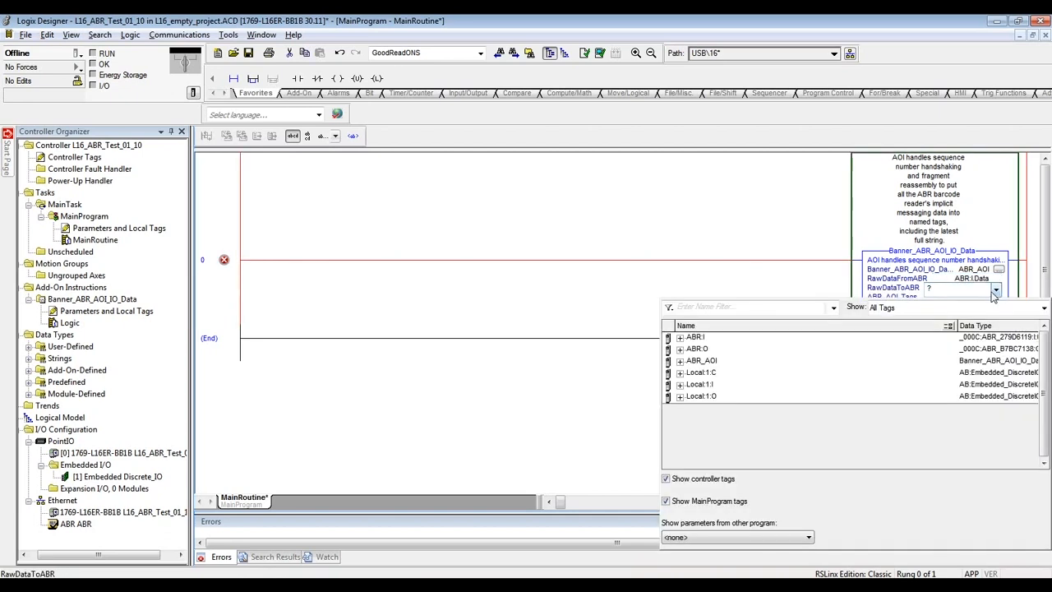
click(677, 349)
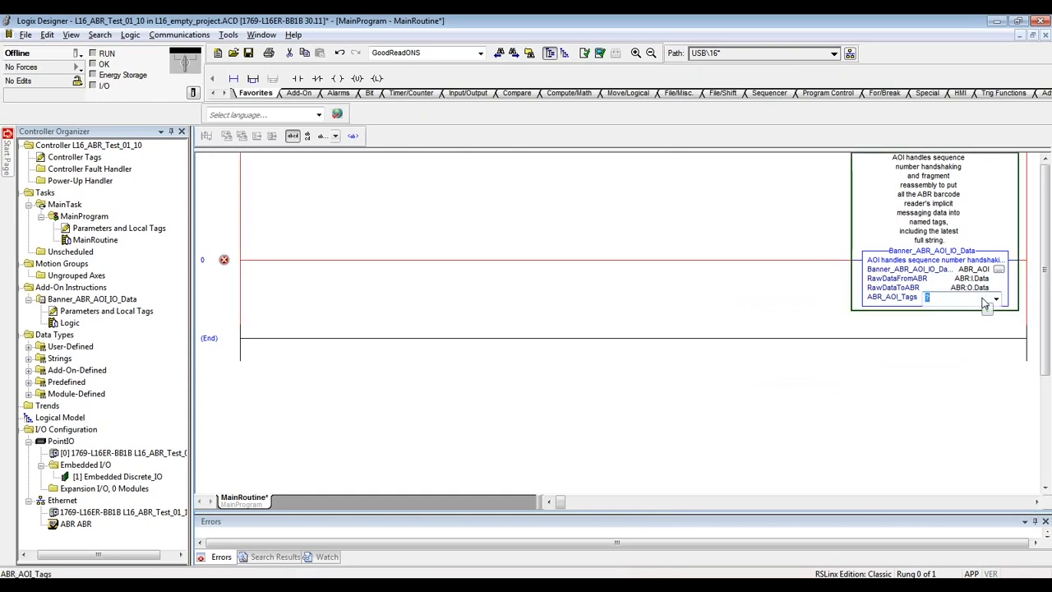
text(ABR)
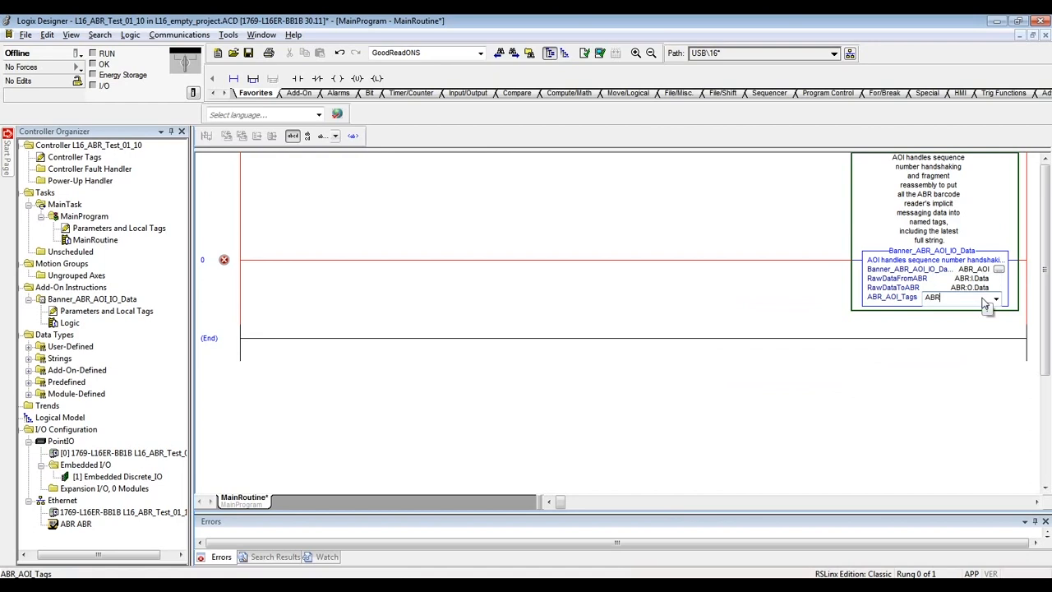
text(_Tags)
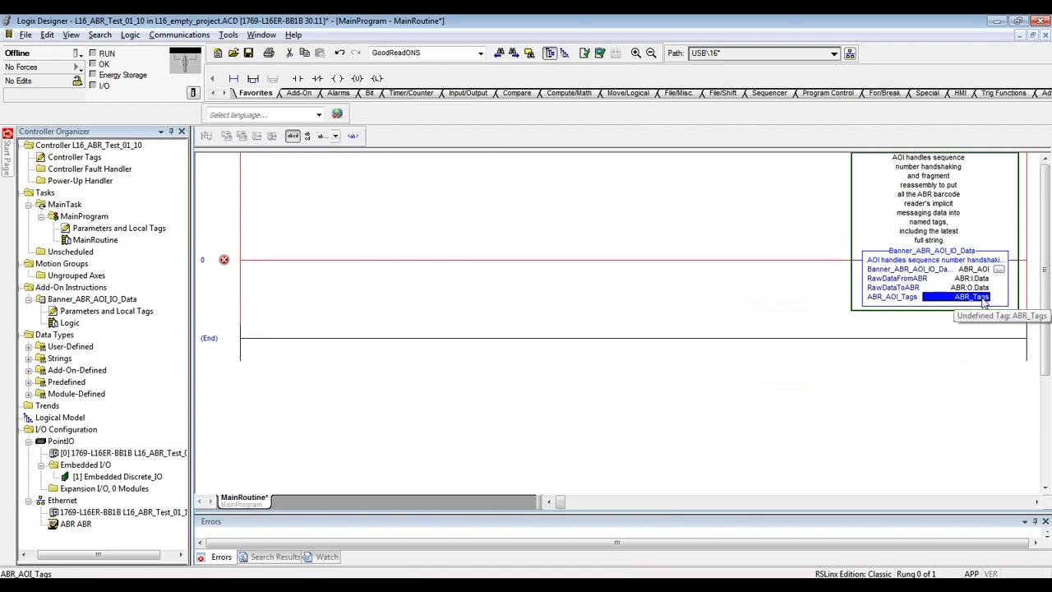
- Create the undefined ABR_Tags tag so rung 0 verifies without errors
right_click(957, 296)
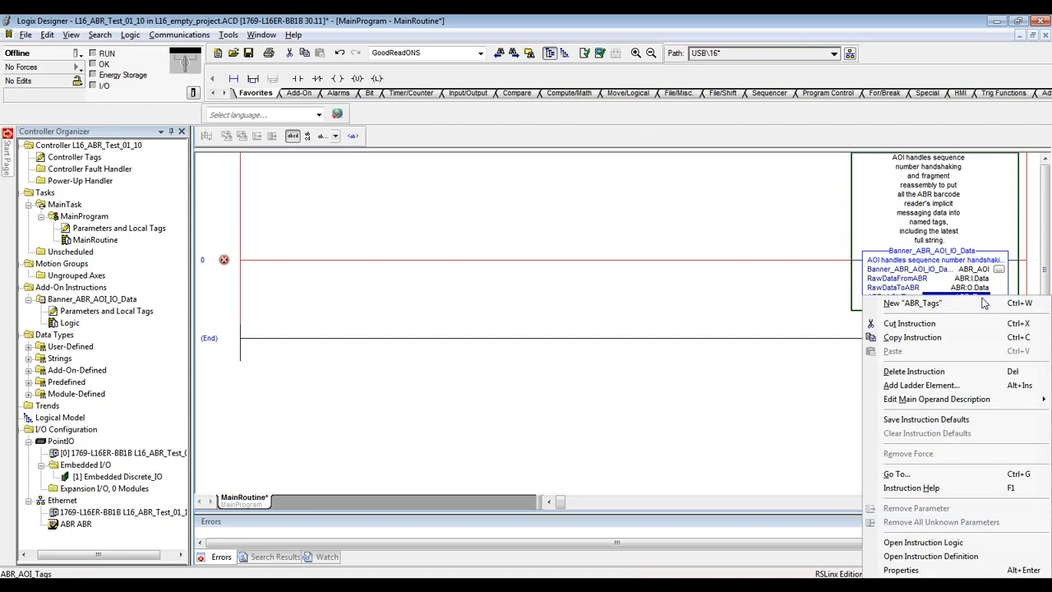
click(910, 303)
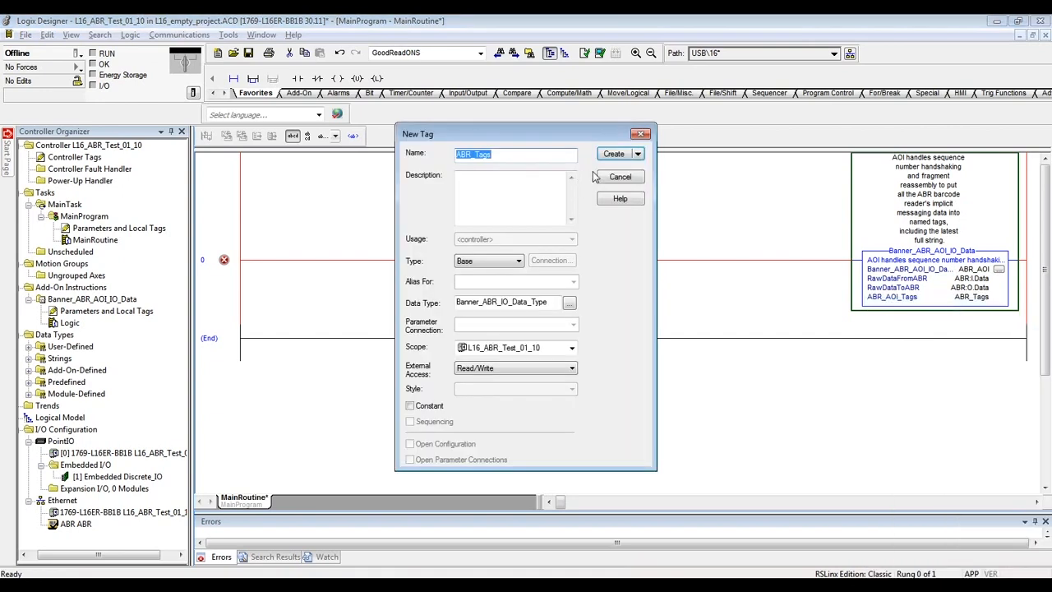
mouse_move(613, 156)
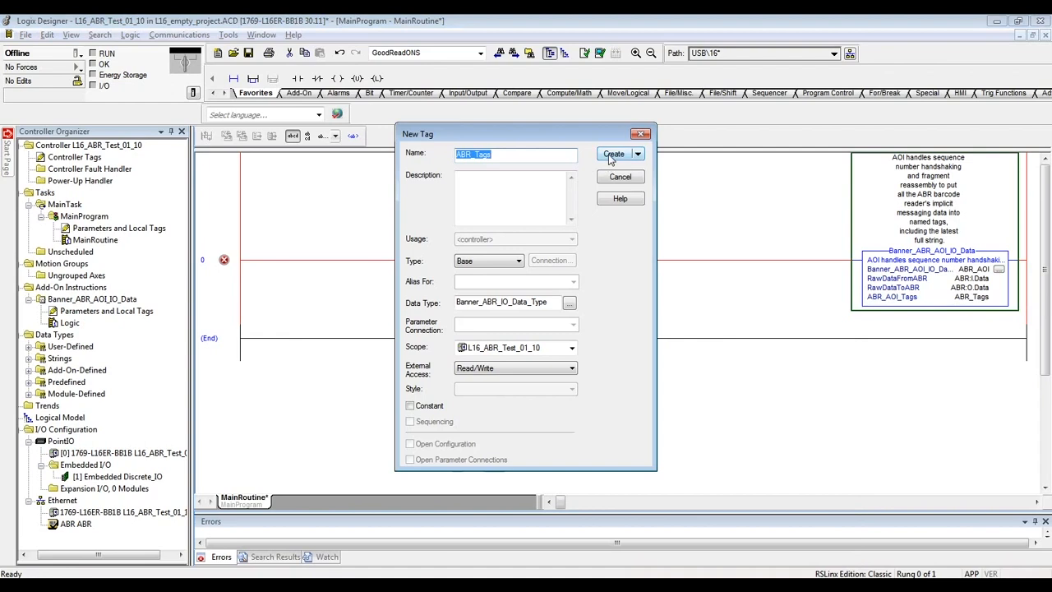
click(613, 155)
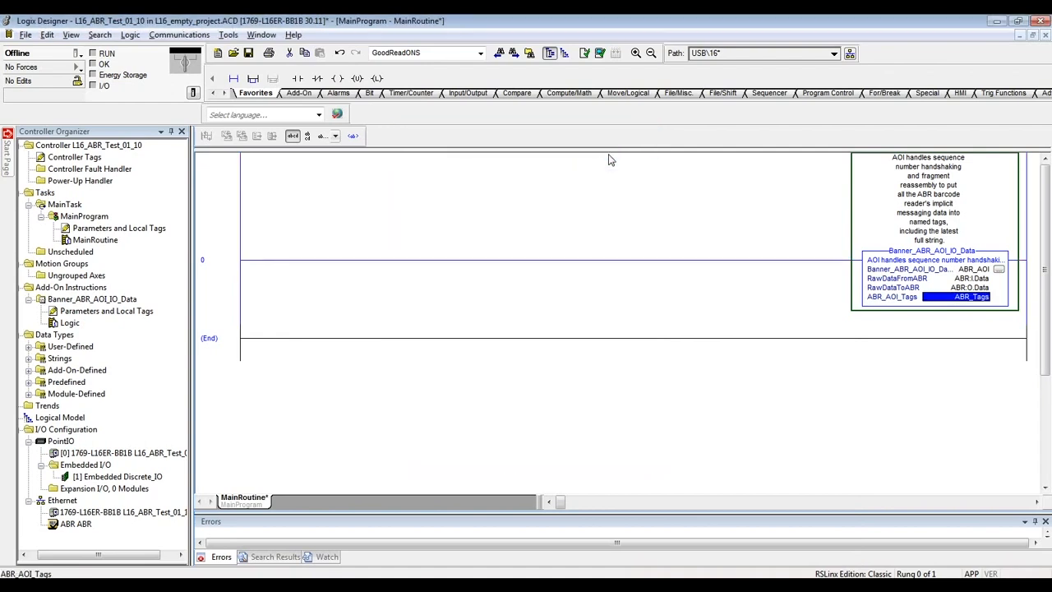
mouse_move(660, 311)
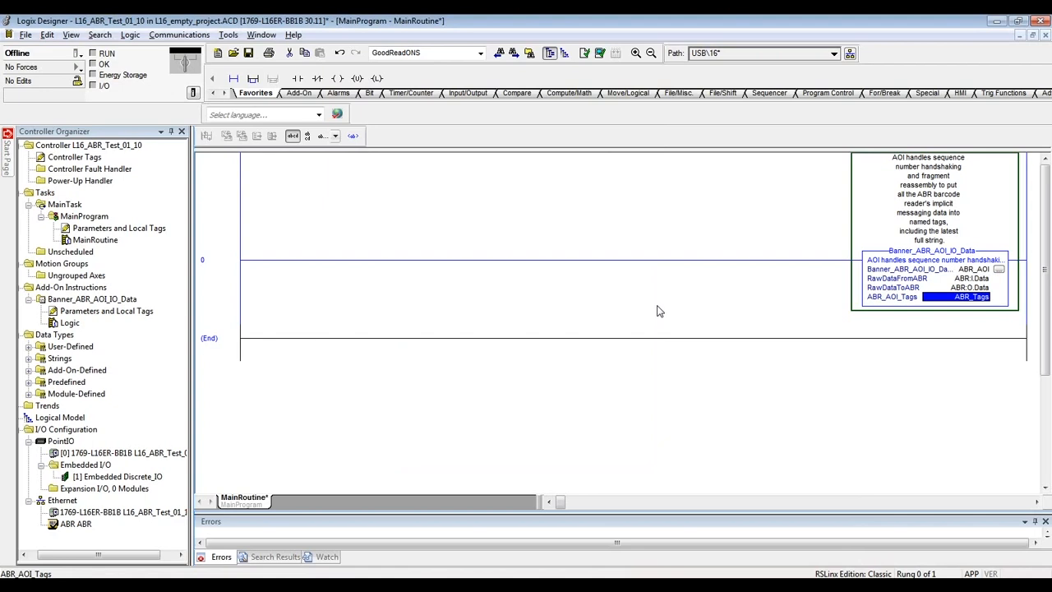
click(85, 51)
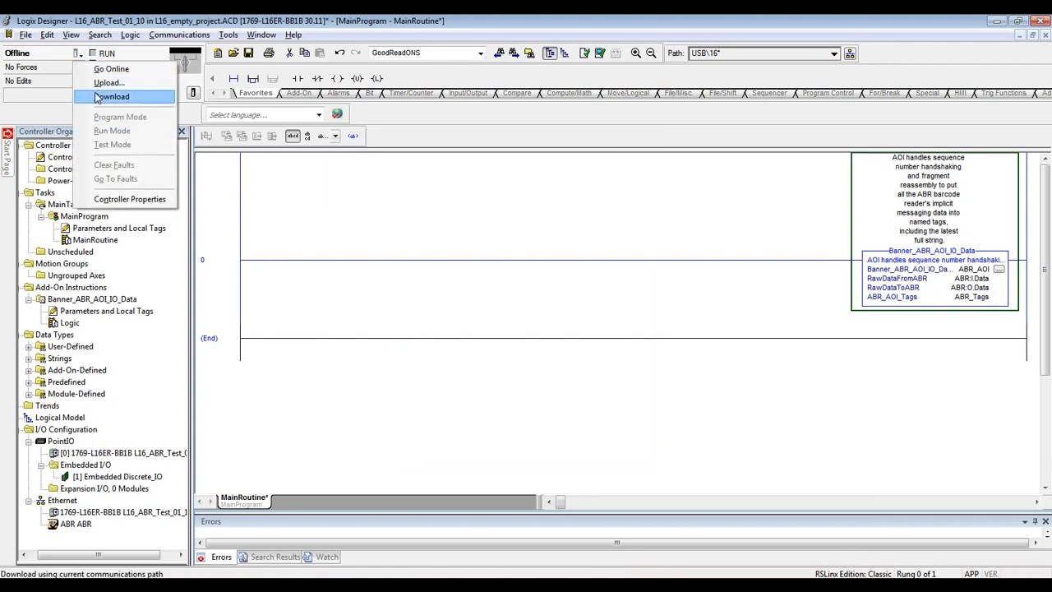
- Download the project to the controller and return it to Remote Run mode
click(112, 95)
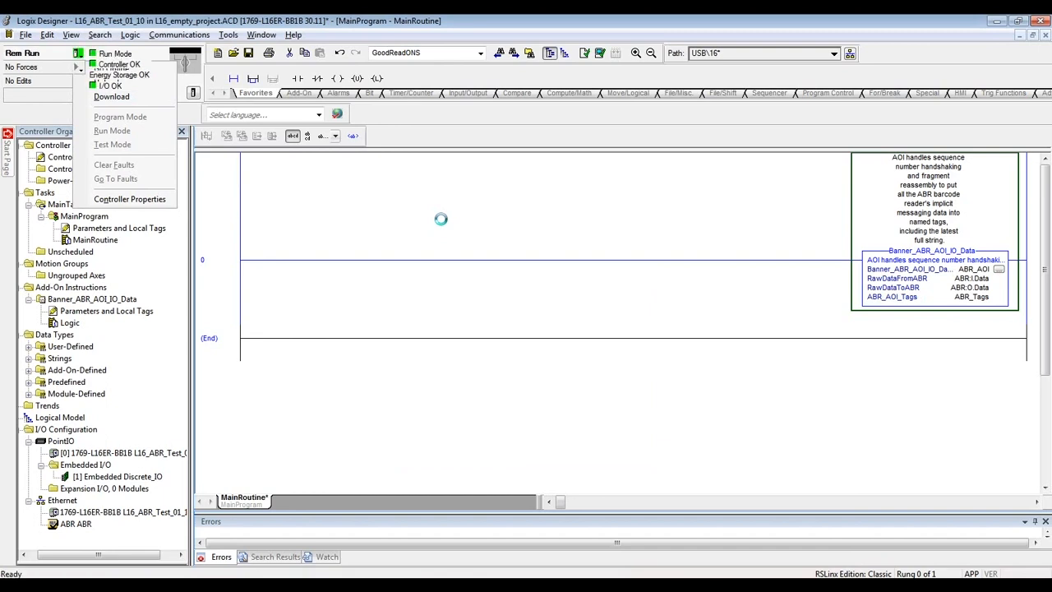
click(112, 95)
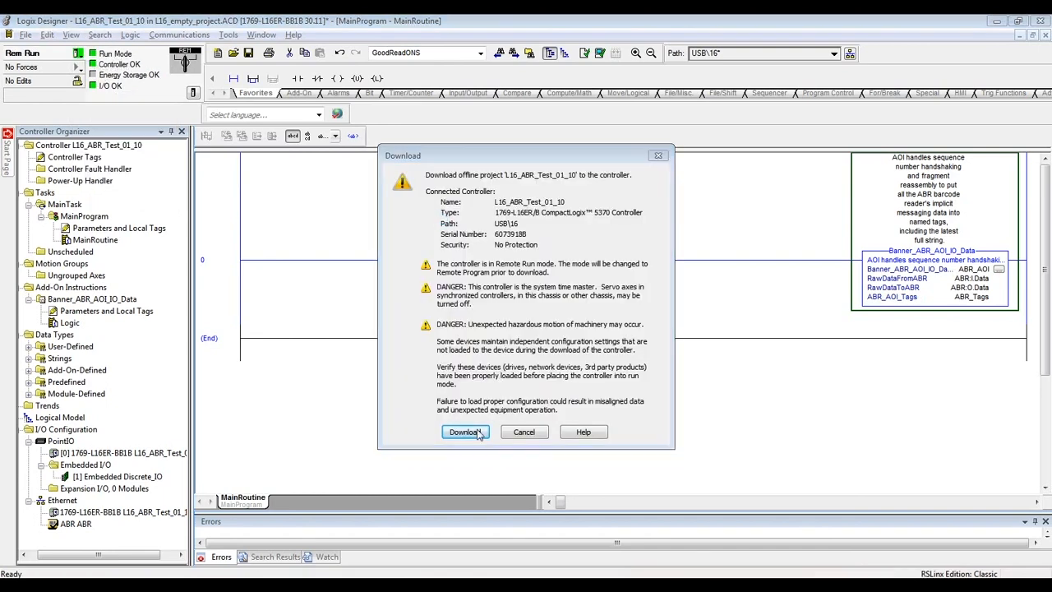
click(464, 430)
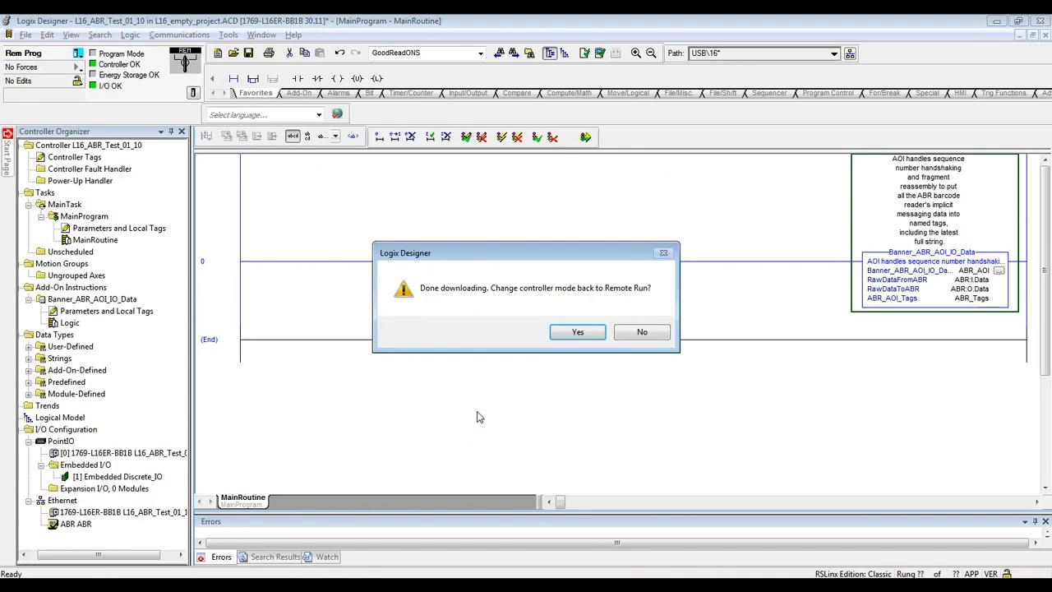
click(577, 332)
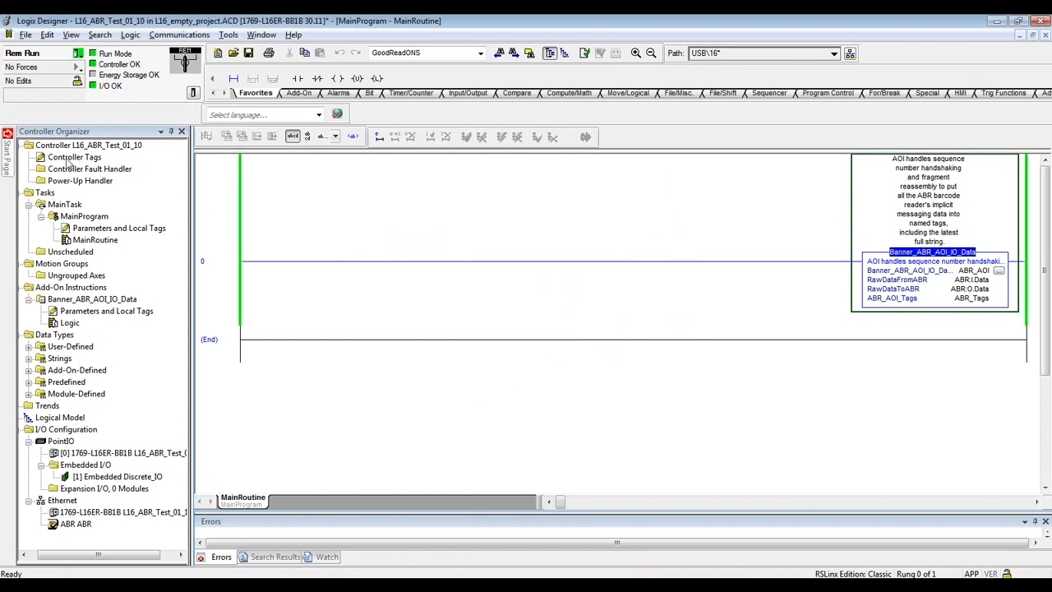
- Monitor Controller Tags with ABR_Tags expanded to show ItemStatus and LastItemData live
double_click(74, 158)
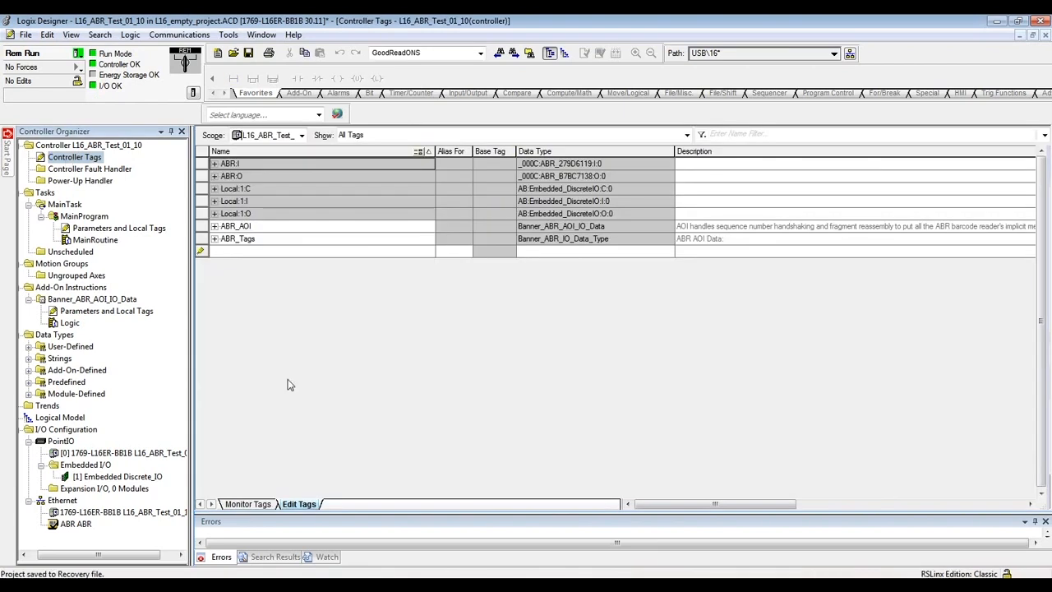
click(247, 503)
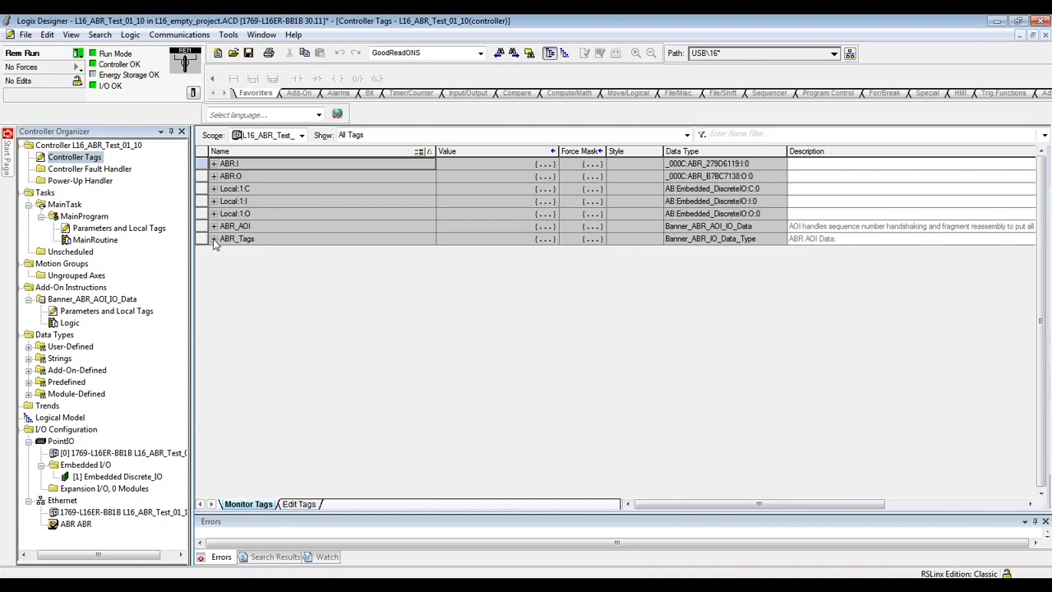
click(213, 238)
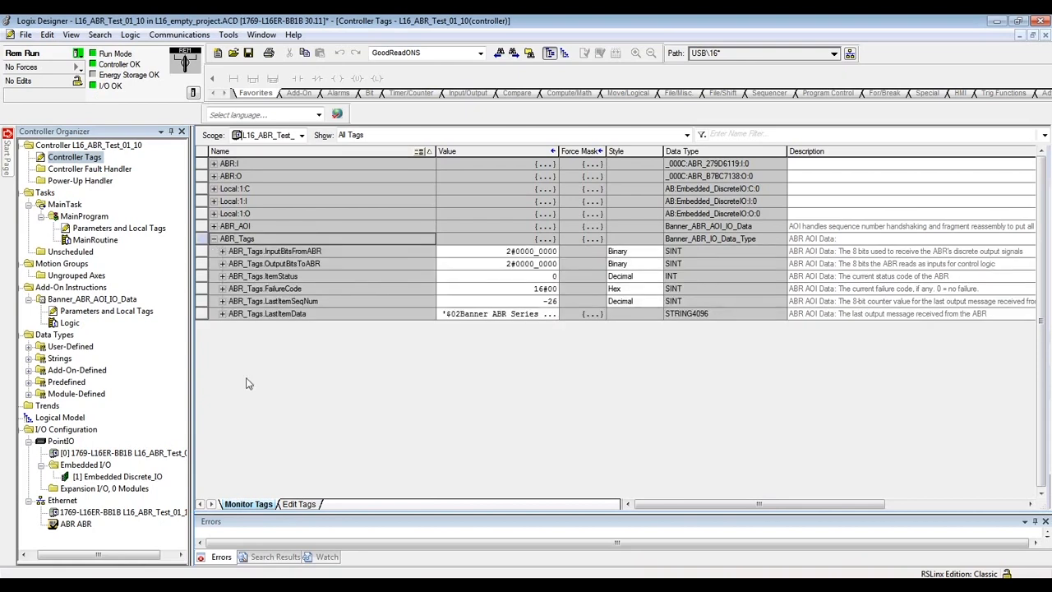